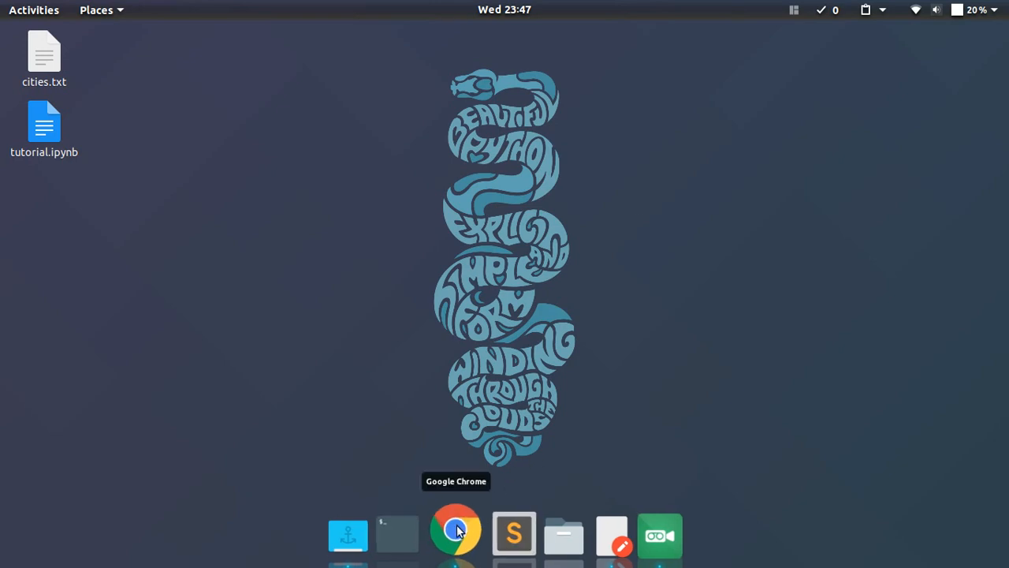
- Bring the tutorial.ipynb notebook with the misspelled city names to the front in Chrome
left_click(455, 532)
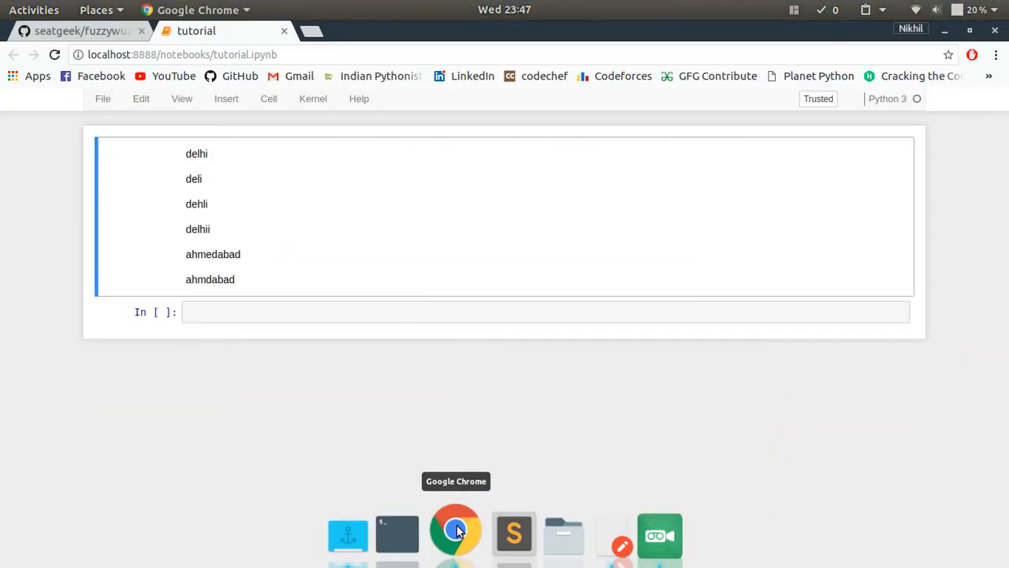
mouse_move(460, 252)
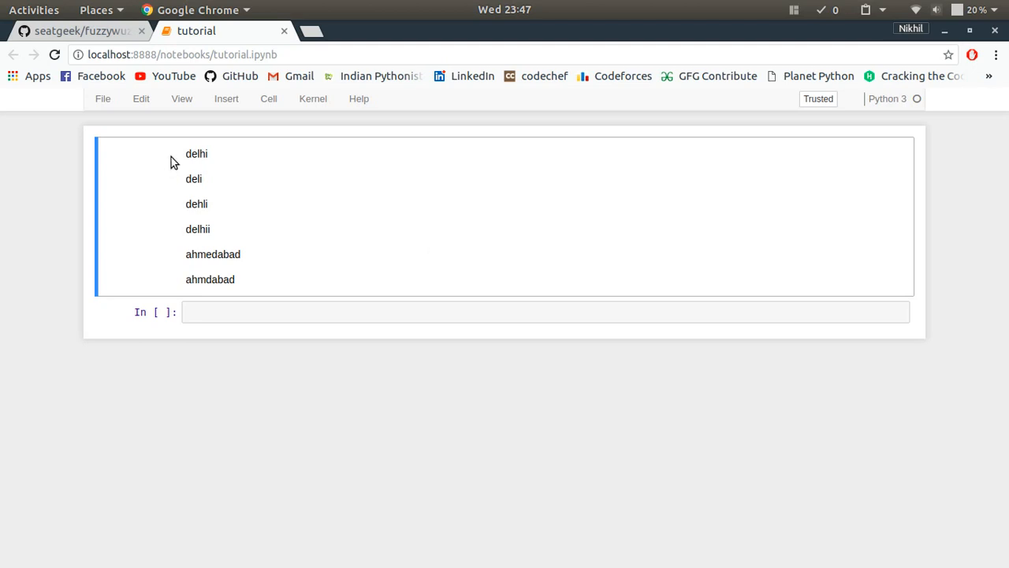
mouse_move(180, 162)
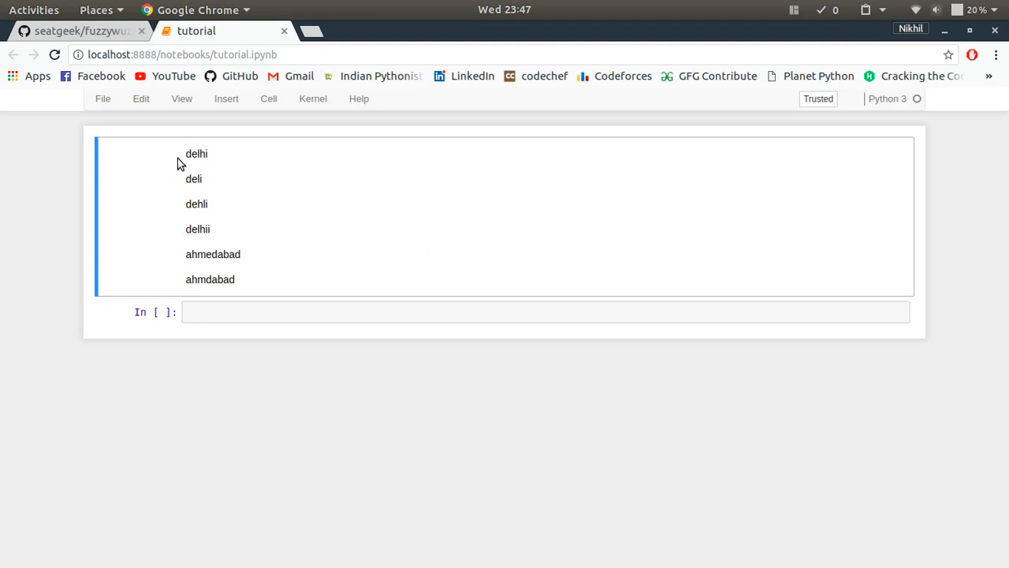
mouse_move(221, 161)
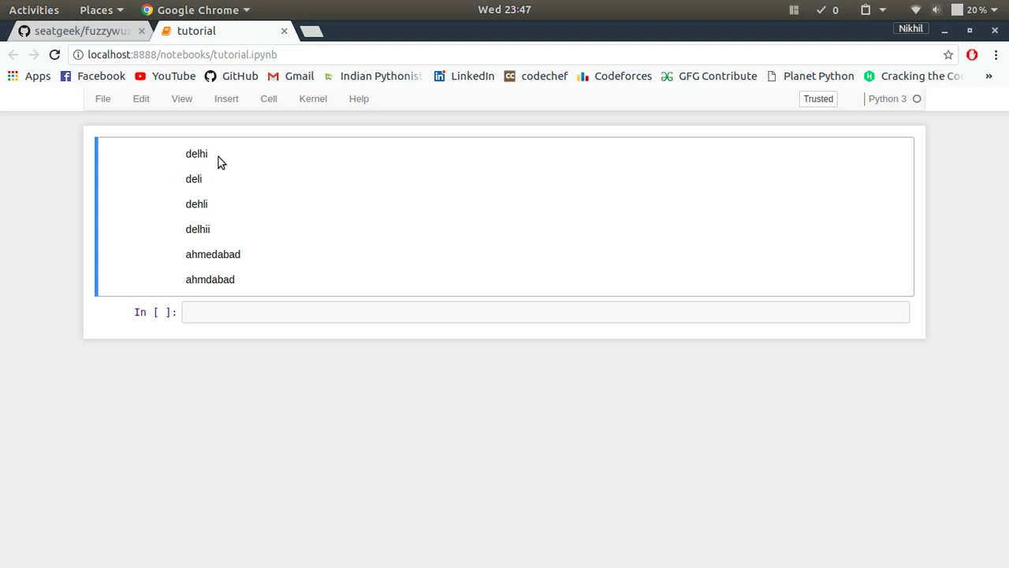
mouse_move(253, 227)
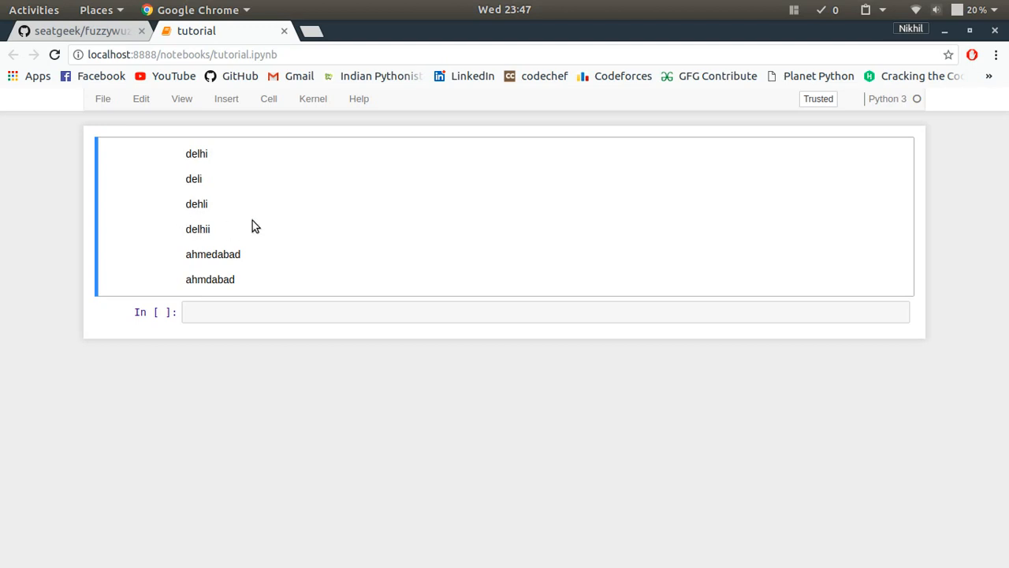
mouse_move(176, 265)
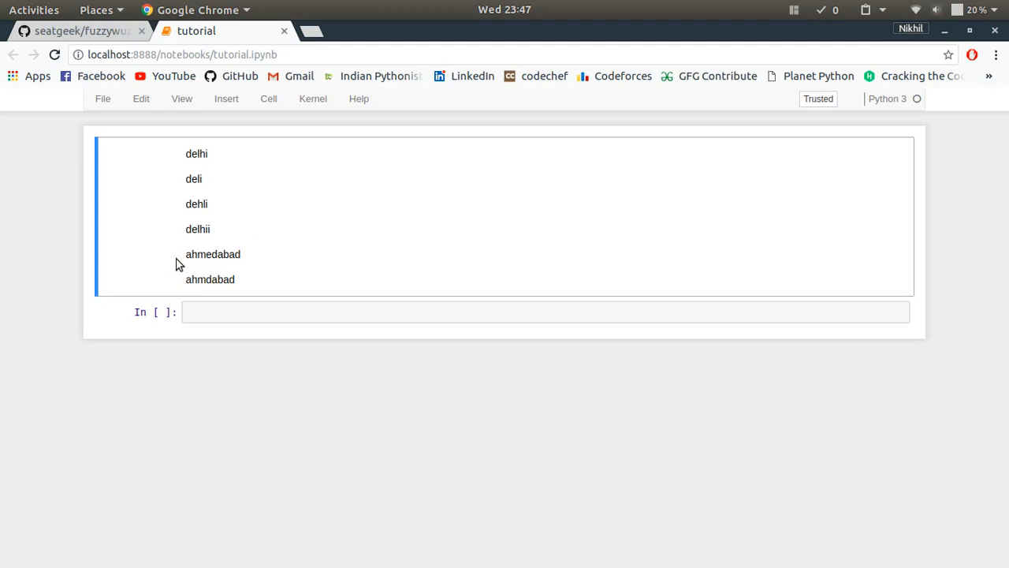
mouse_move(264, 260)
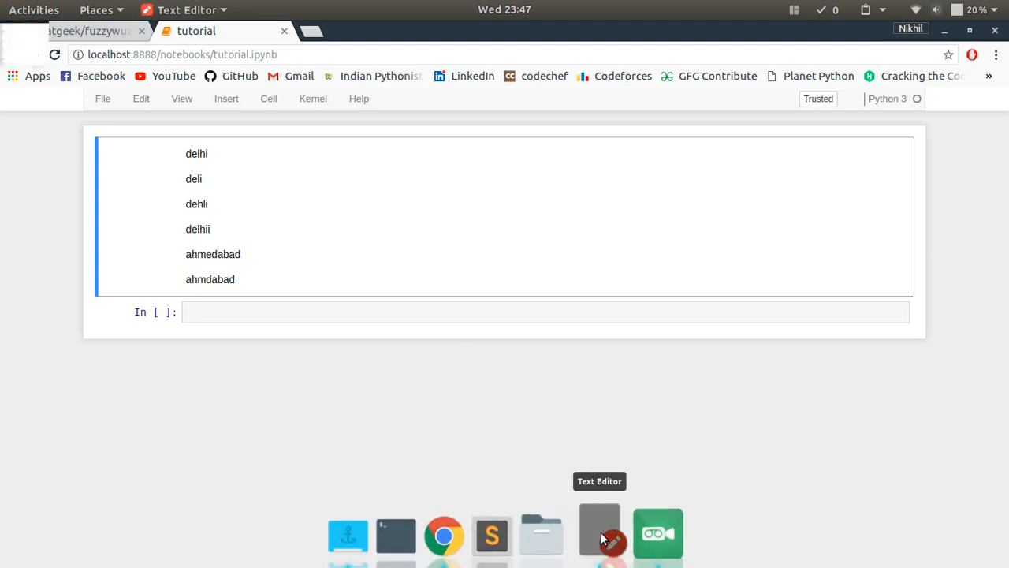
- Show cities.txt in Text Editor, scroll through the Indian city list and pick out Vellore
left_click(599, 535)
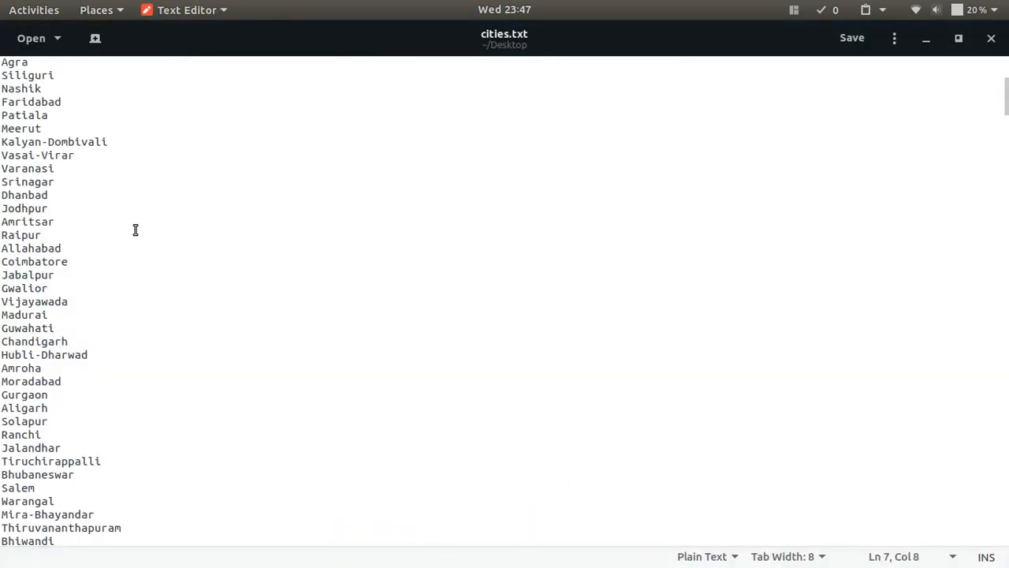
scroll("down", 3)
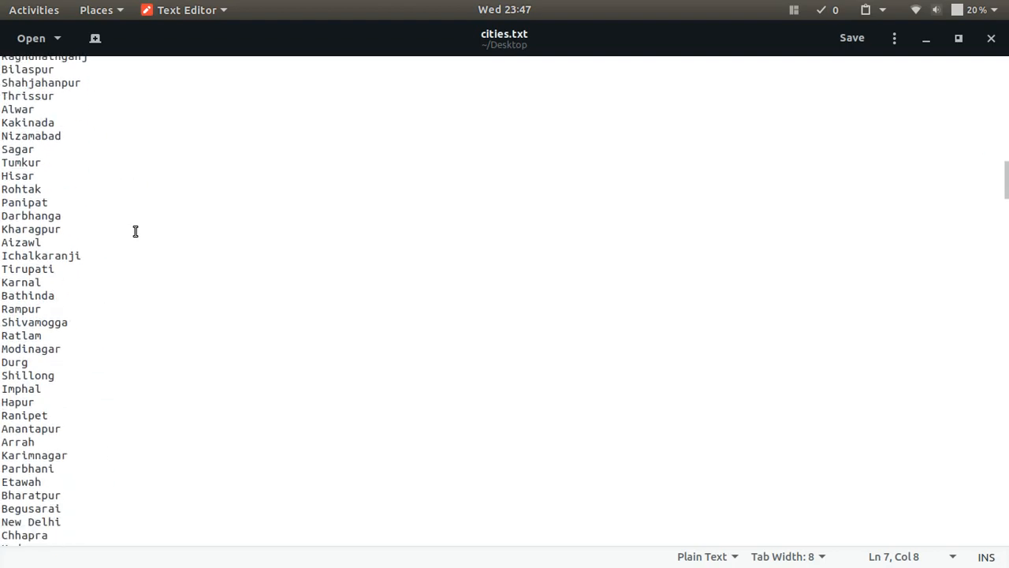
scroll("down", 3)
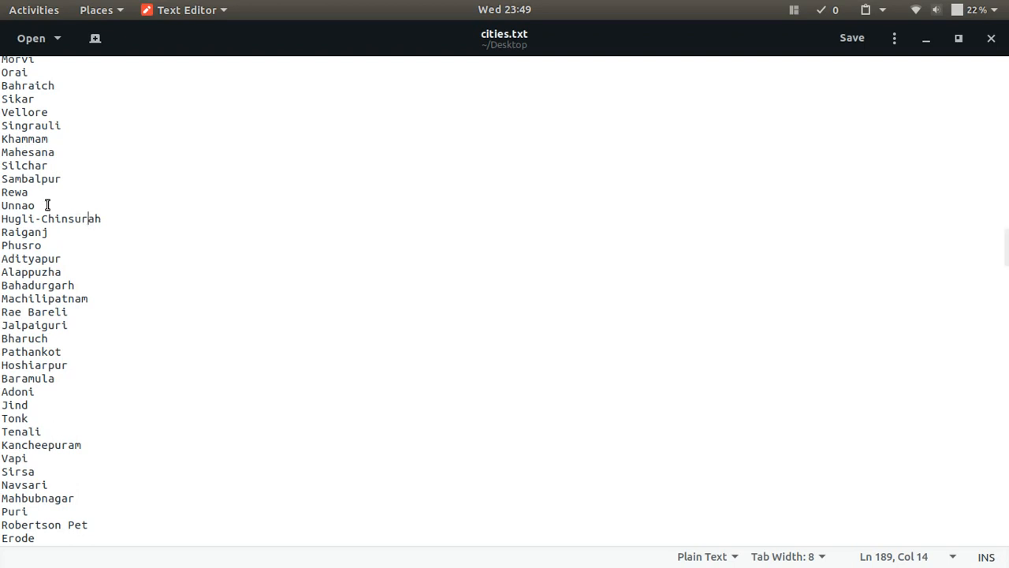
double_click(23, 112)
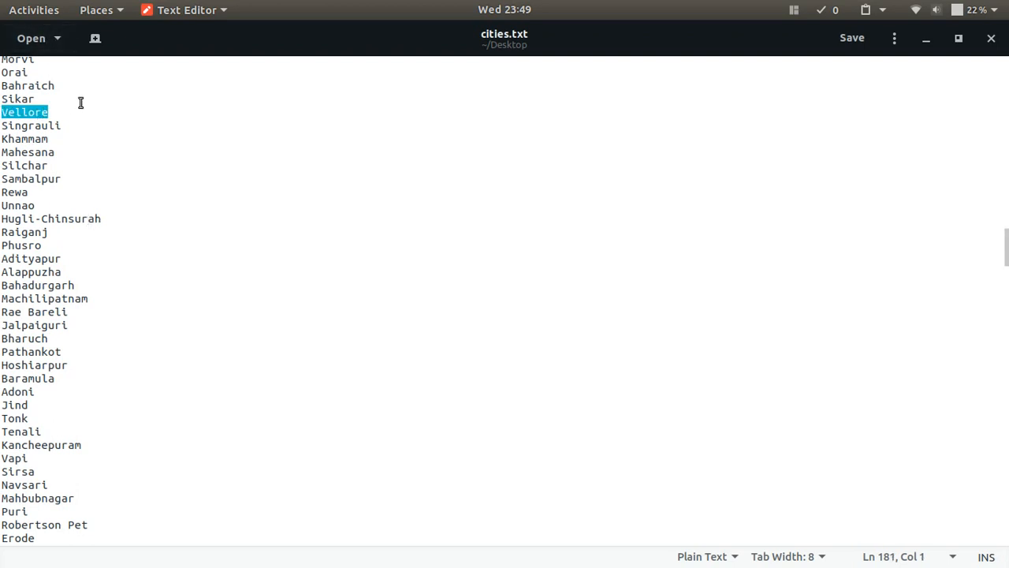
mouse_move(111, 115)
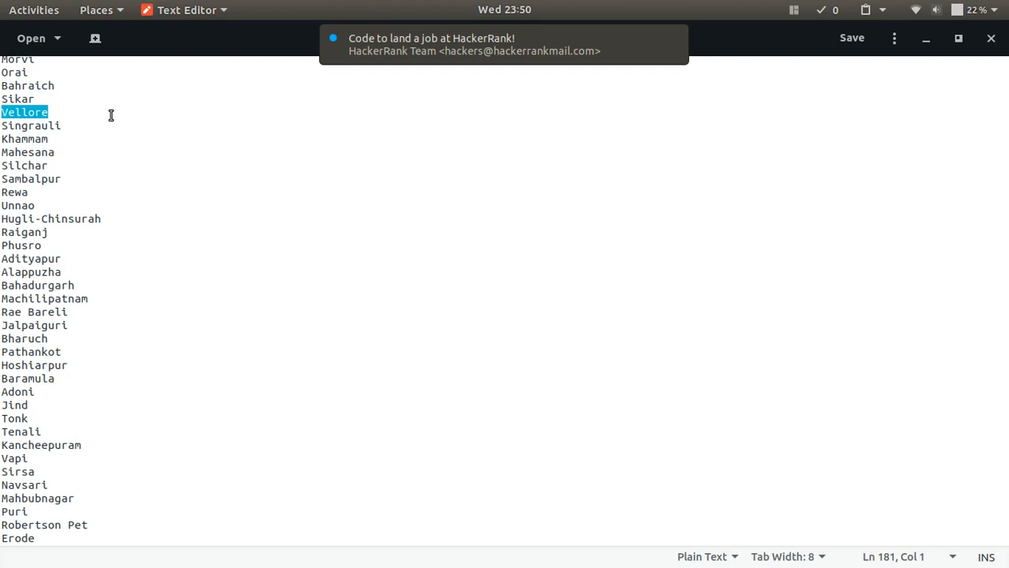
left_click(47, 139)
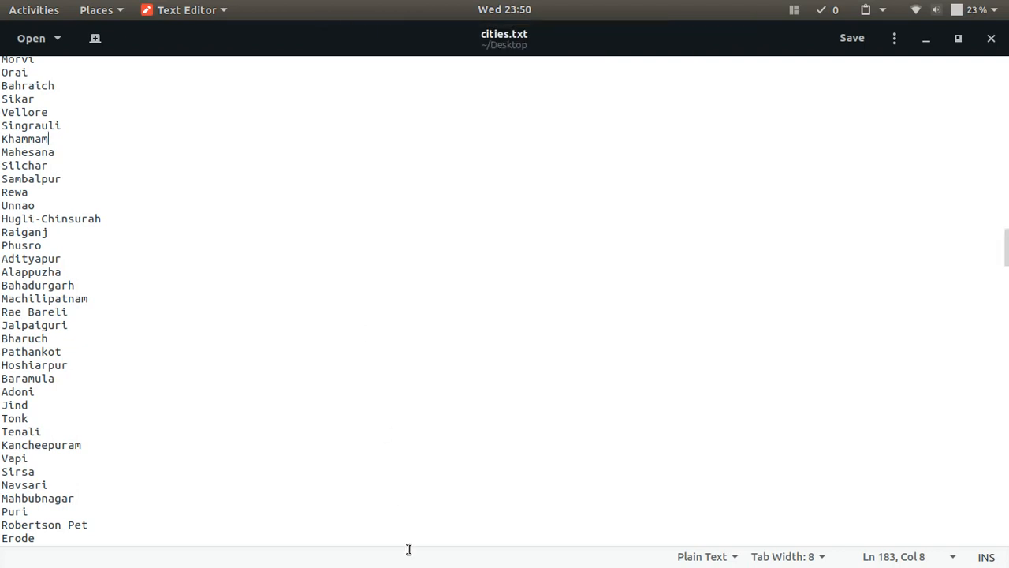
mouse_move(460, 536)
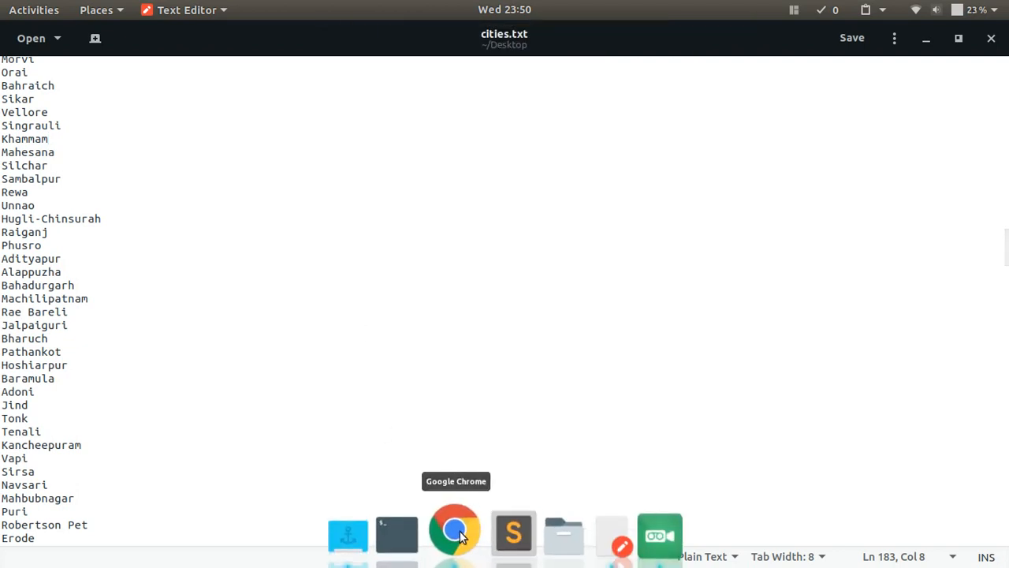
- Show the seatgeek/fuzzywuzzy GitHub README with its requirements and pip installation section
left_click(454, 530)
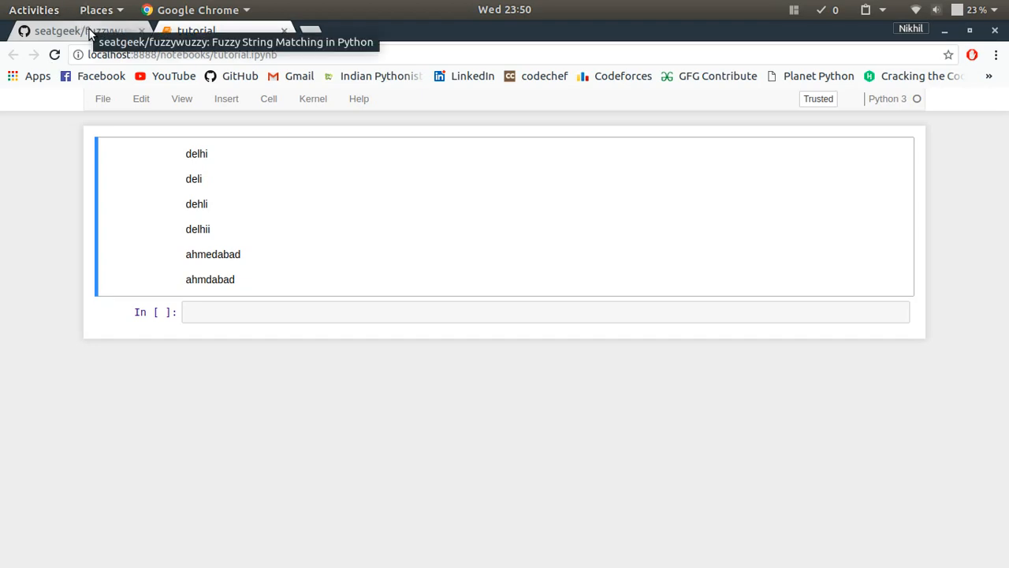
left_click(75, 31)
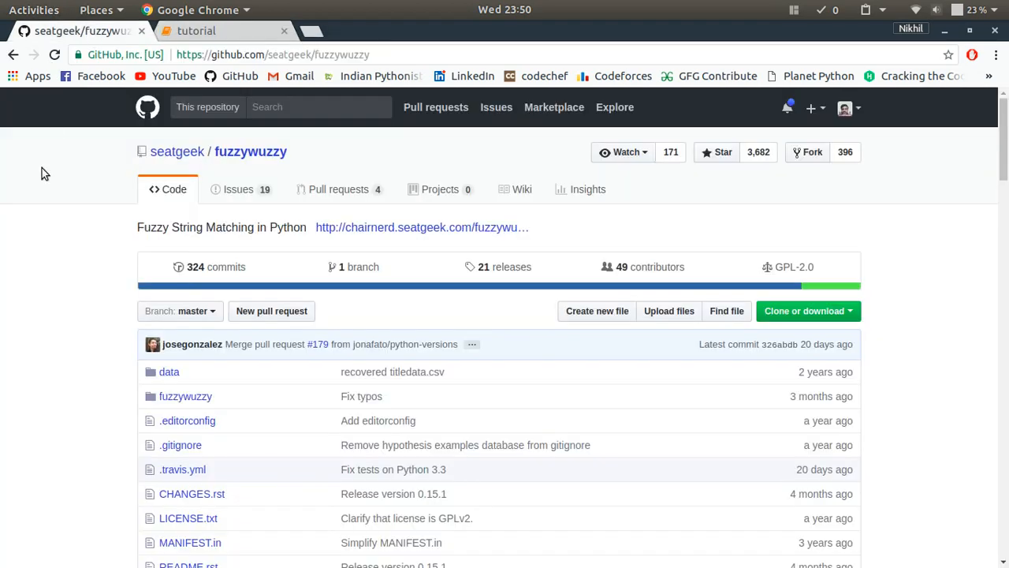
scroll("down", 3)
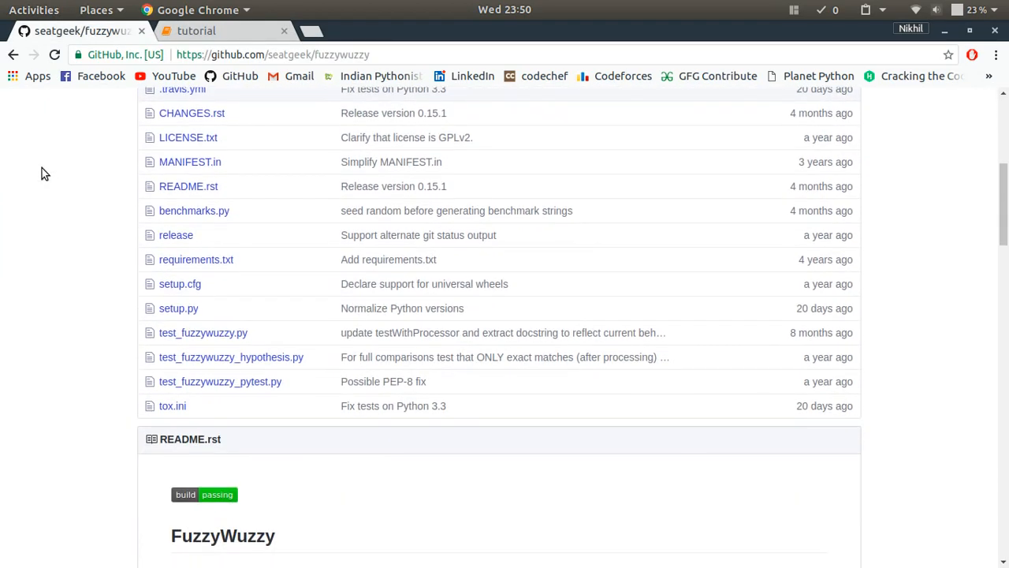
scroll("down", 3)
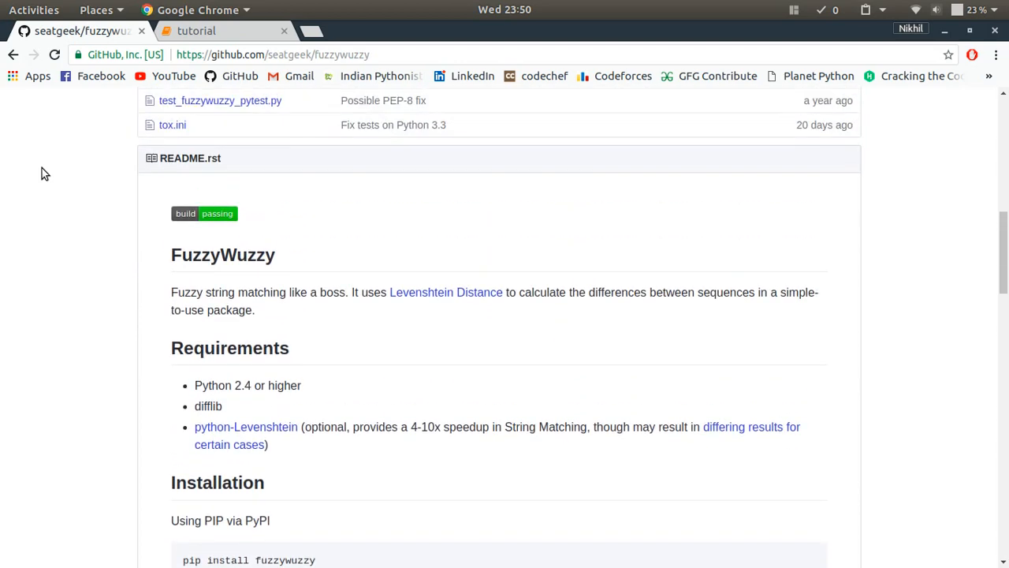
scroll("up", 3)
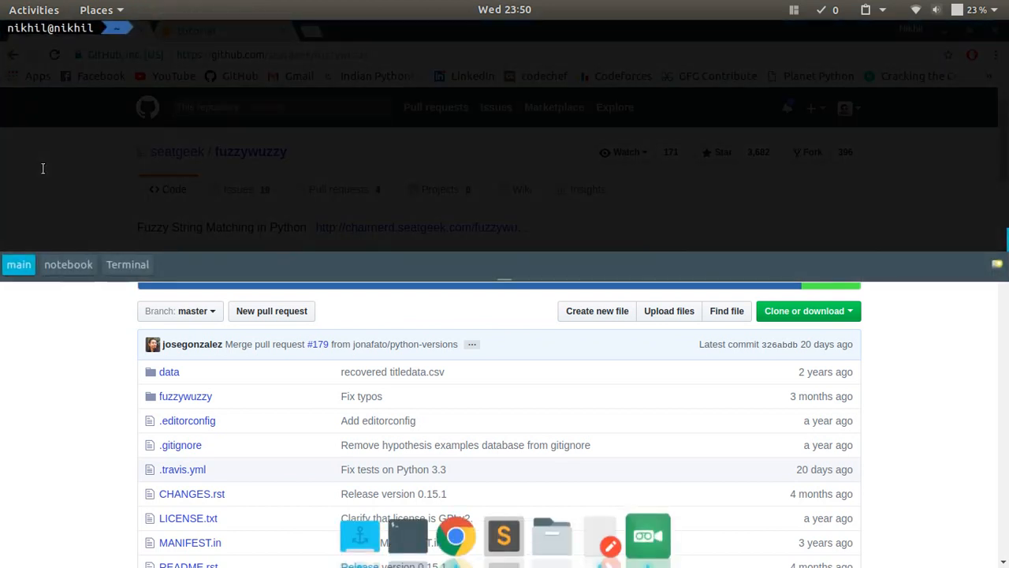
- Enter sudo pip3 install fuzzywuzzy in the drop-down terminal
type("sudo pip")
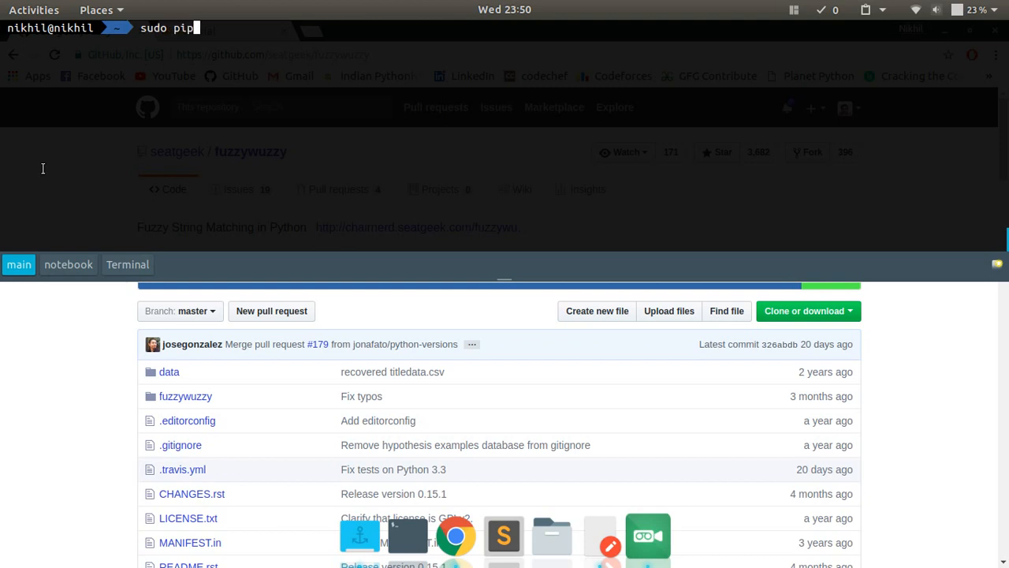
type("3 install")
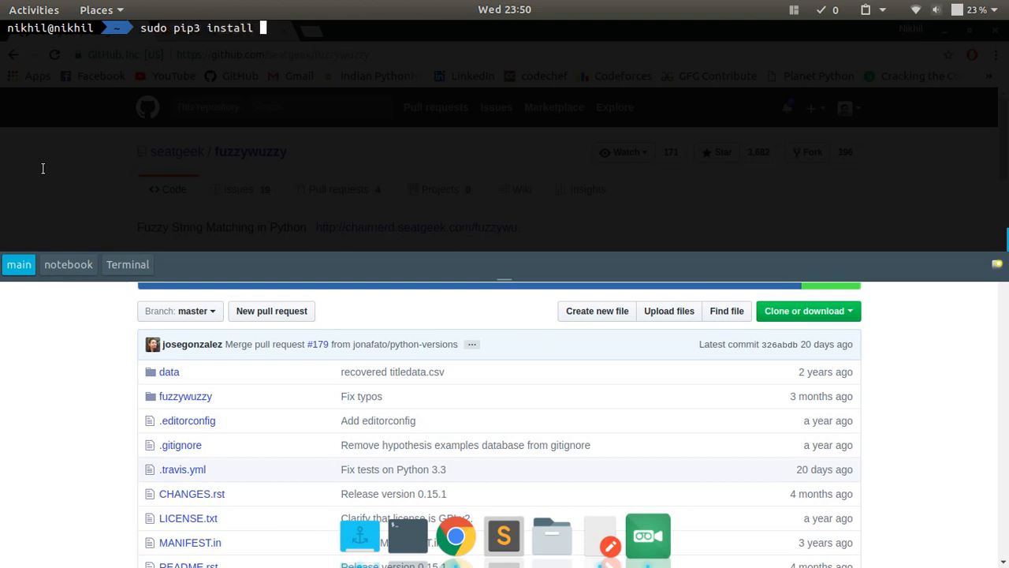
type("fuzzywuz")
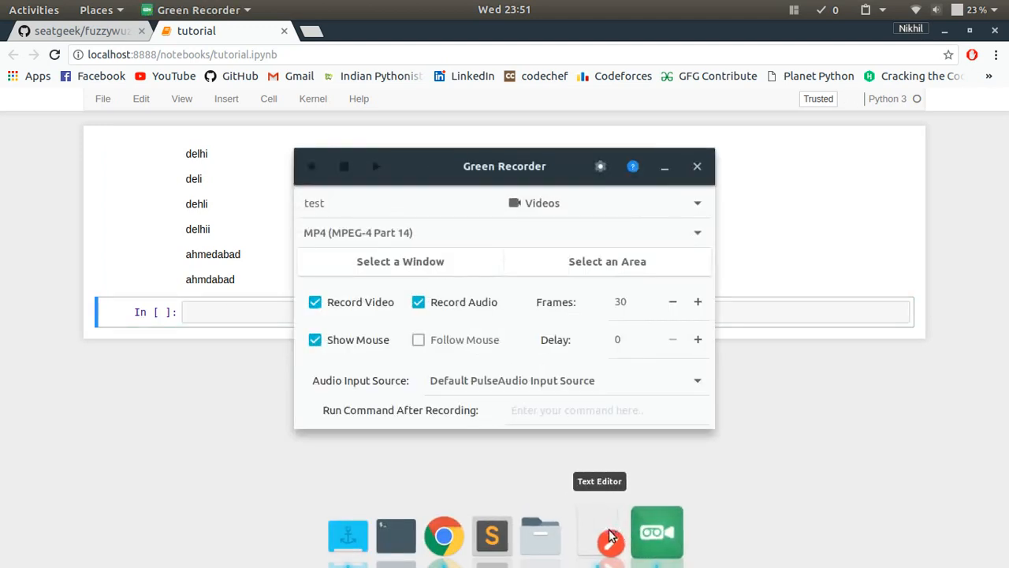
- Start a cell opening cities.txt in read mode with a with open("cities.txt", "r") statement
left_click(599, 534)
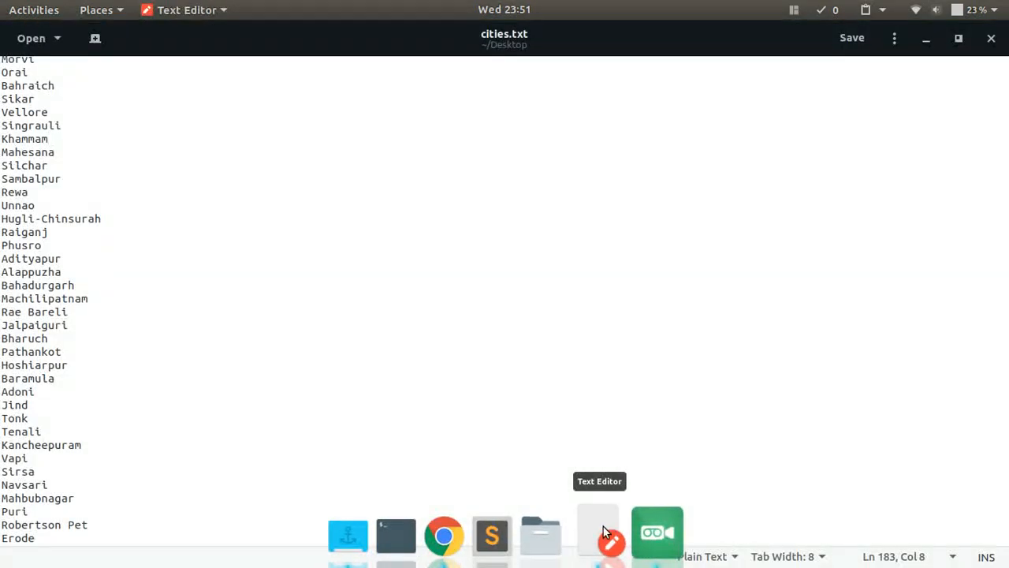
left_click(444, 535)
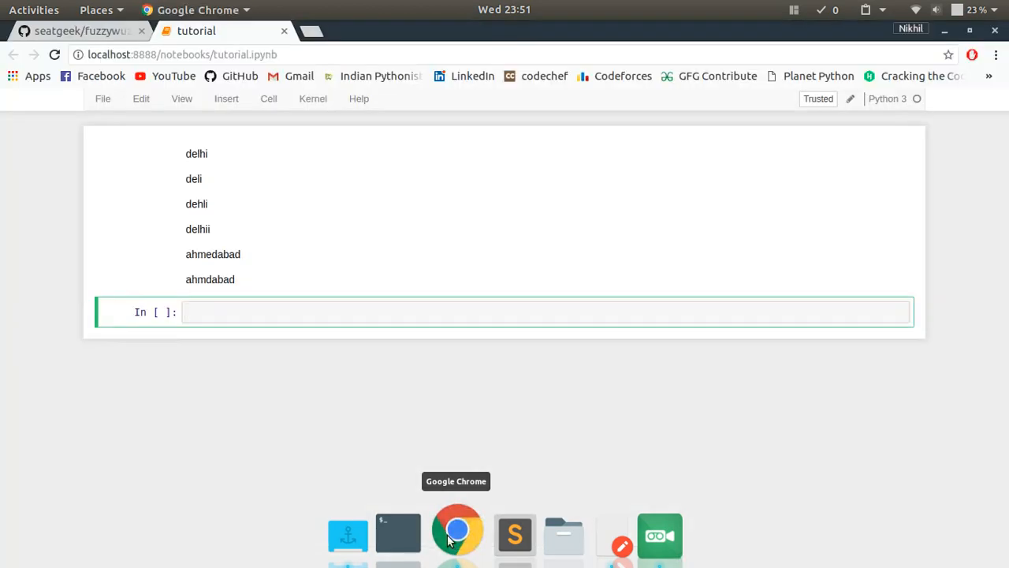
type("wiyh")
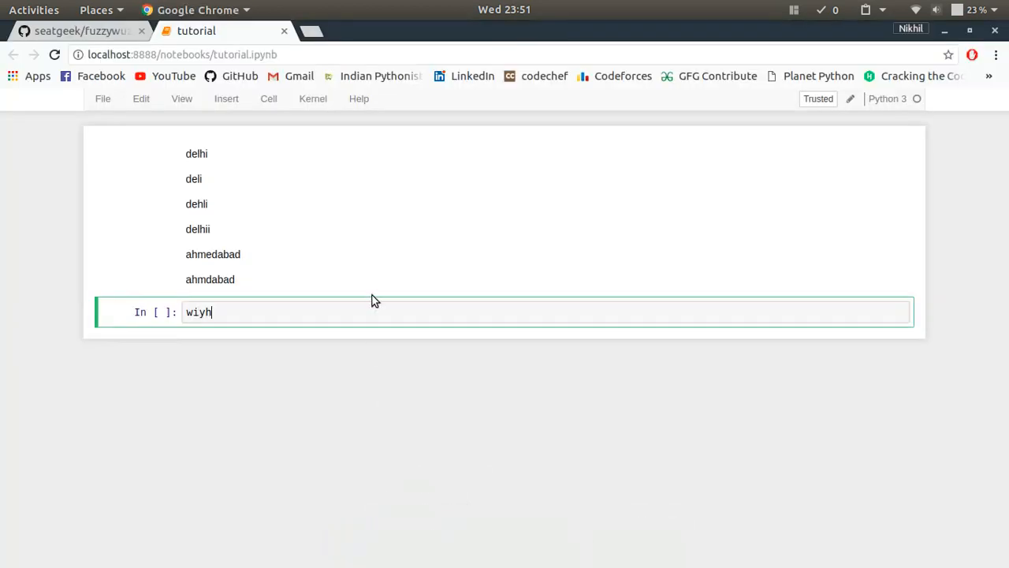
type("with open(")
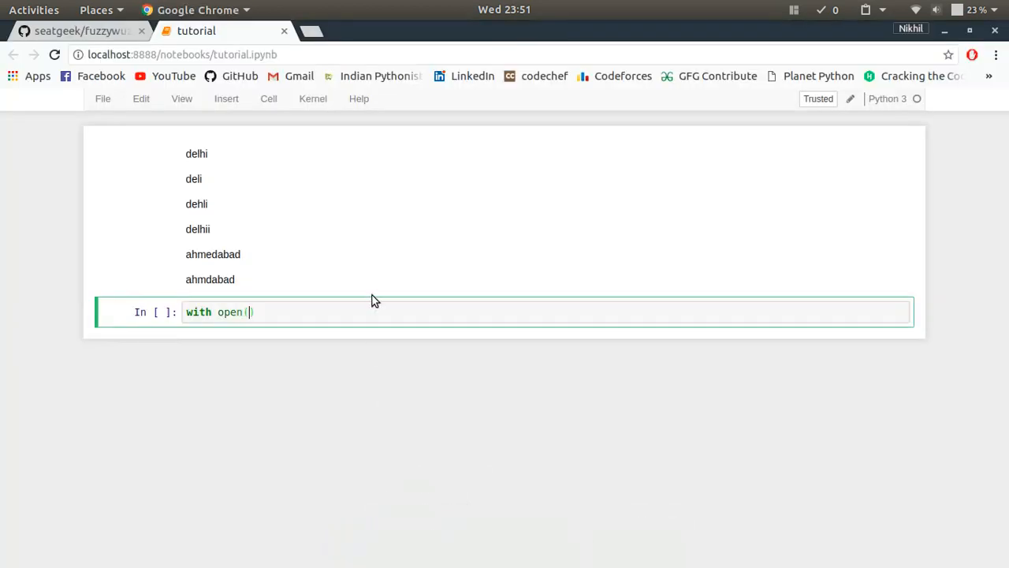
type("\"cities\"")
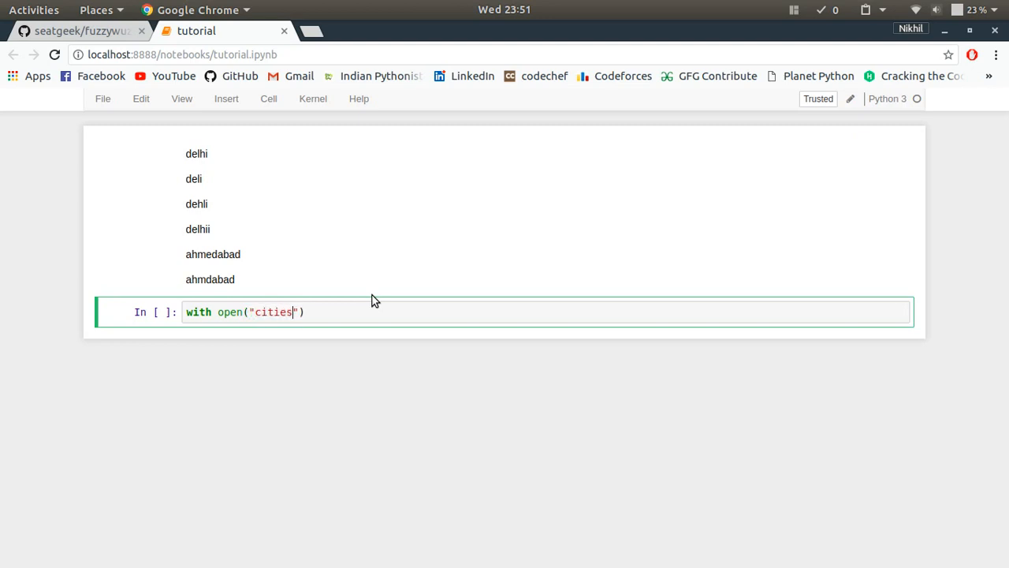
type(".txt")
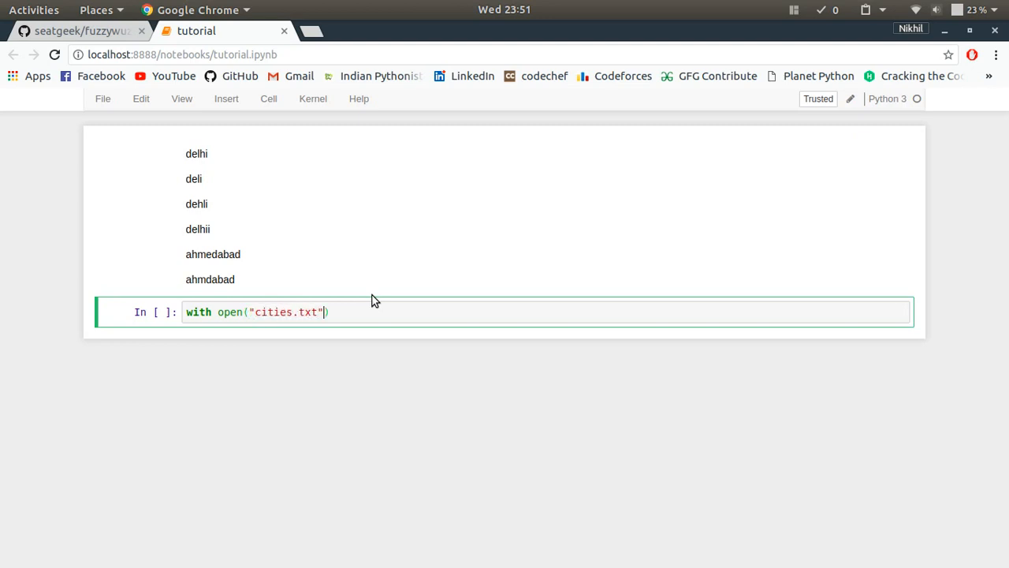
type(", \"r\"")
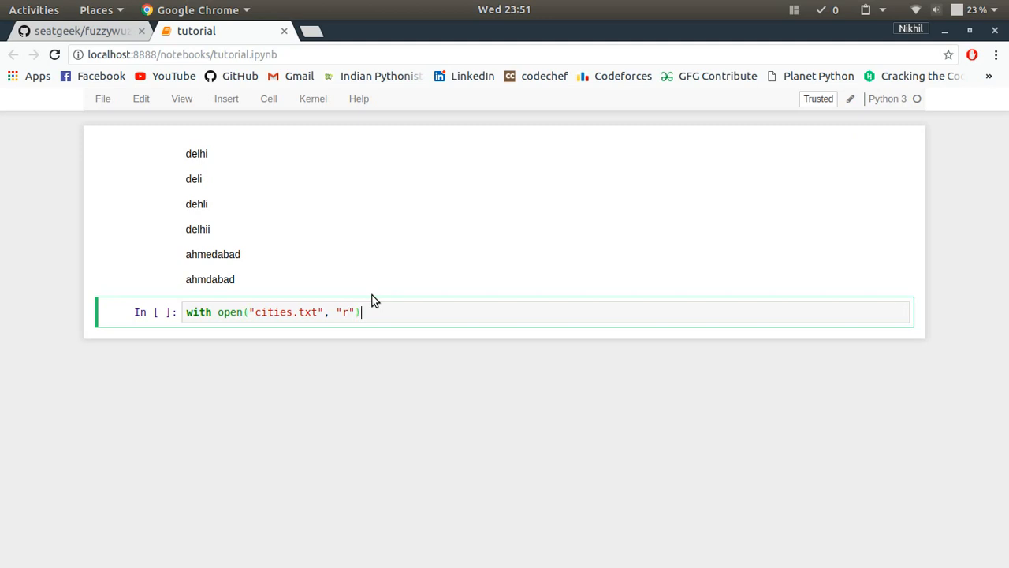
- Assign cities = f.read().split("\n") so each line becomes one list entry
type("as f:")
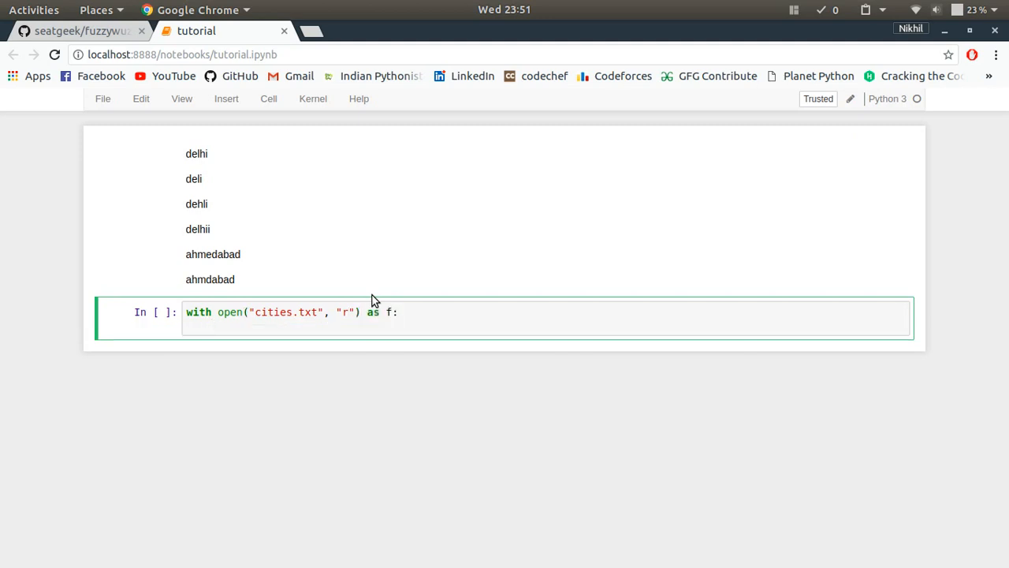
type("cities =")
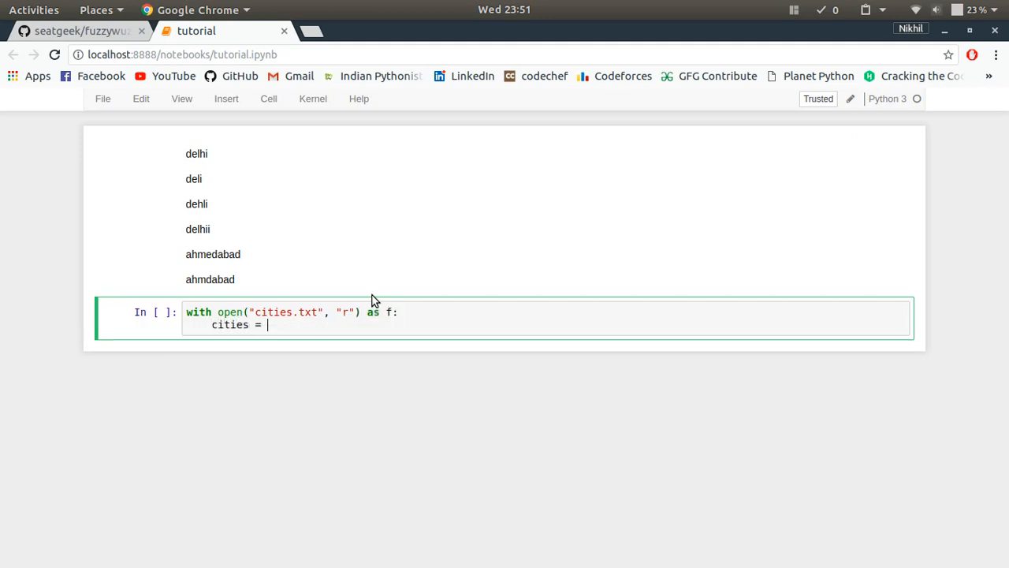
type("f.read()")
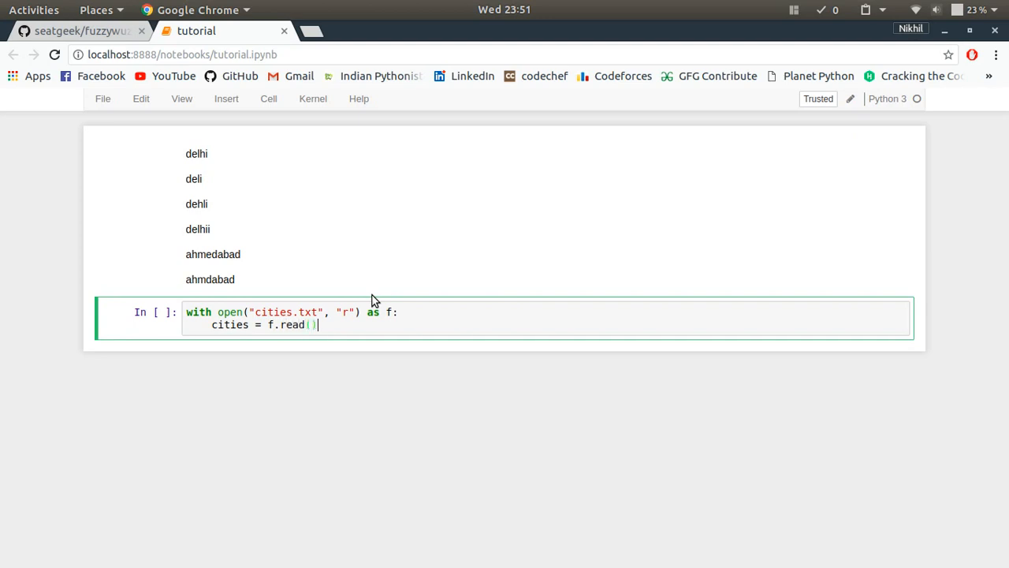
type(".split()")
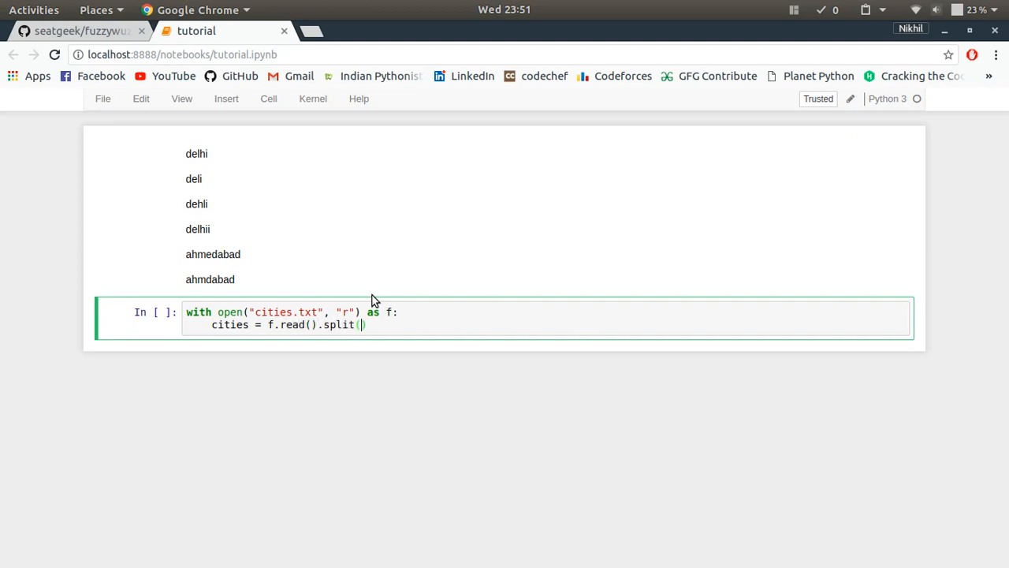
type("\"\\n\"")
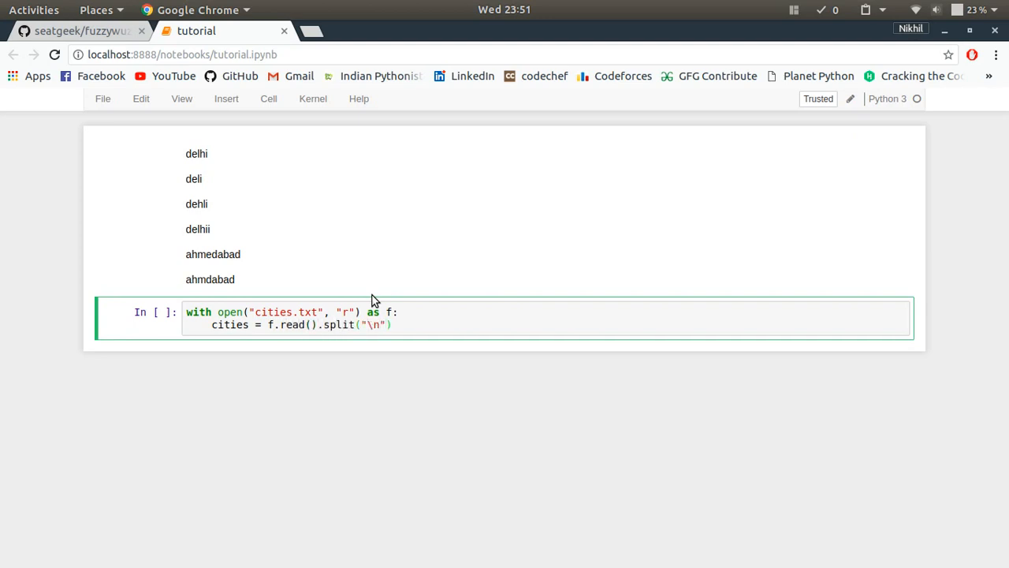
left_click(597, 534)
type("cities")
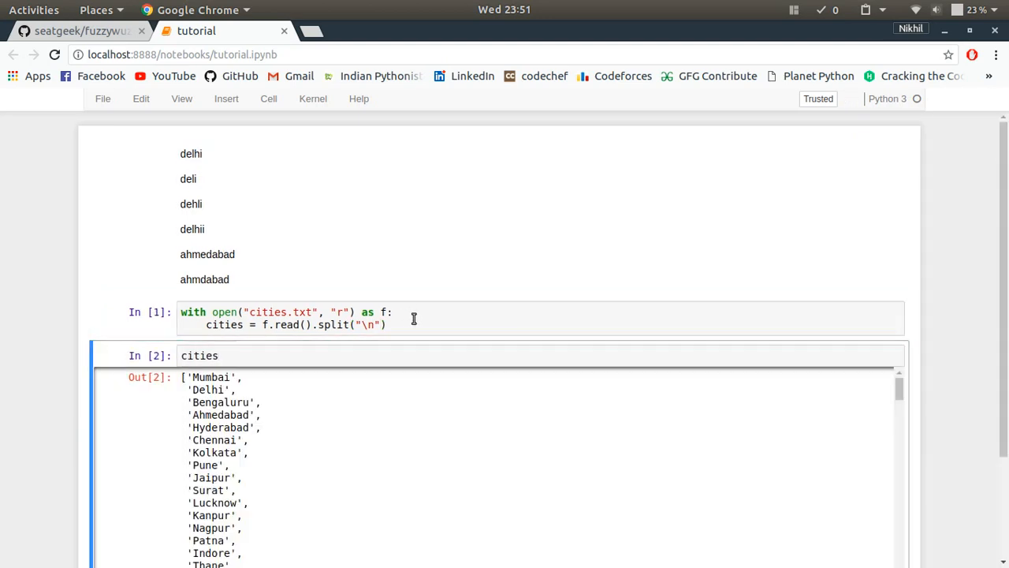
- Check that len(cities) gives 500 entries and begin a def statement in a new cell
left_click(219, 355)
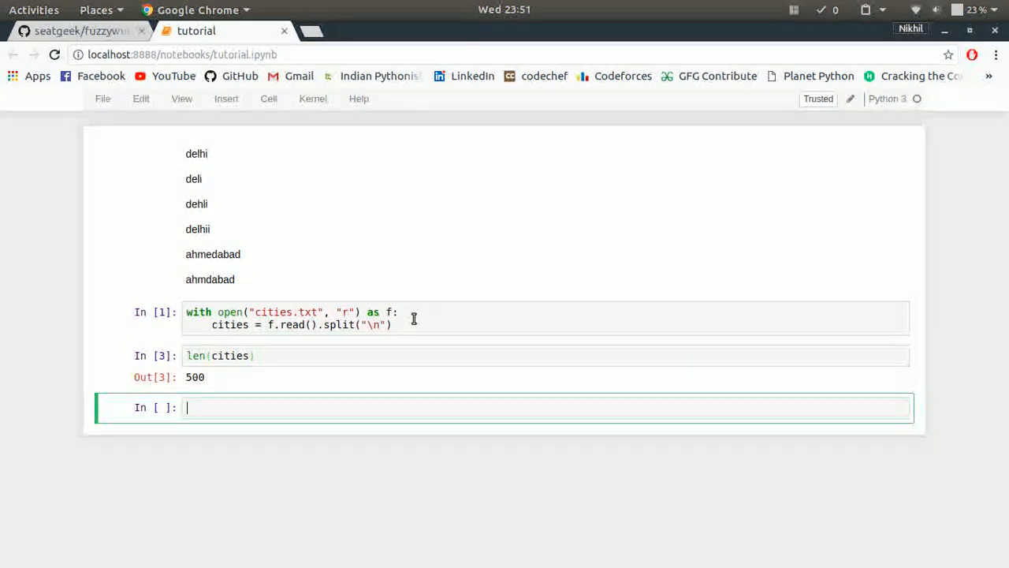
type("def")
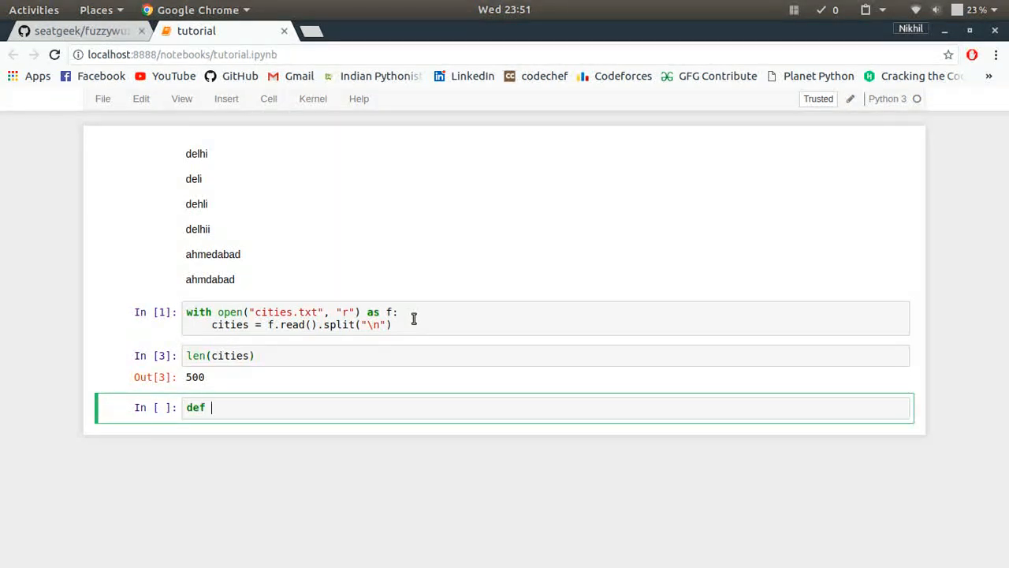
- Write the signature def get_matches(query, choices, limit=3)
type("get")
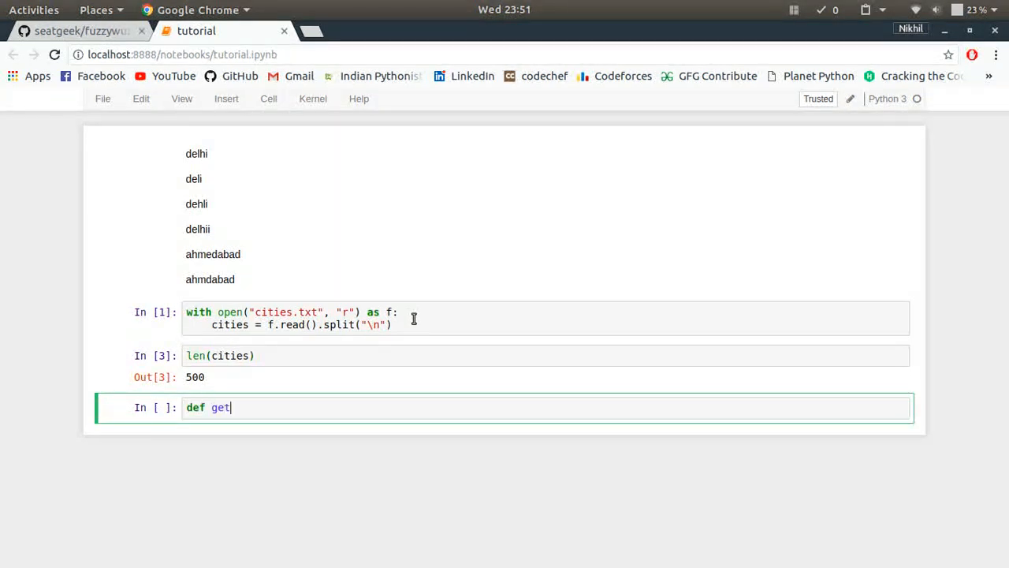
type("_matches()")
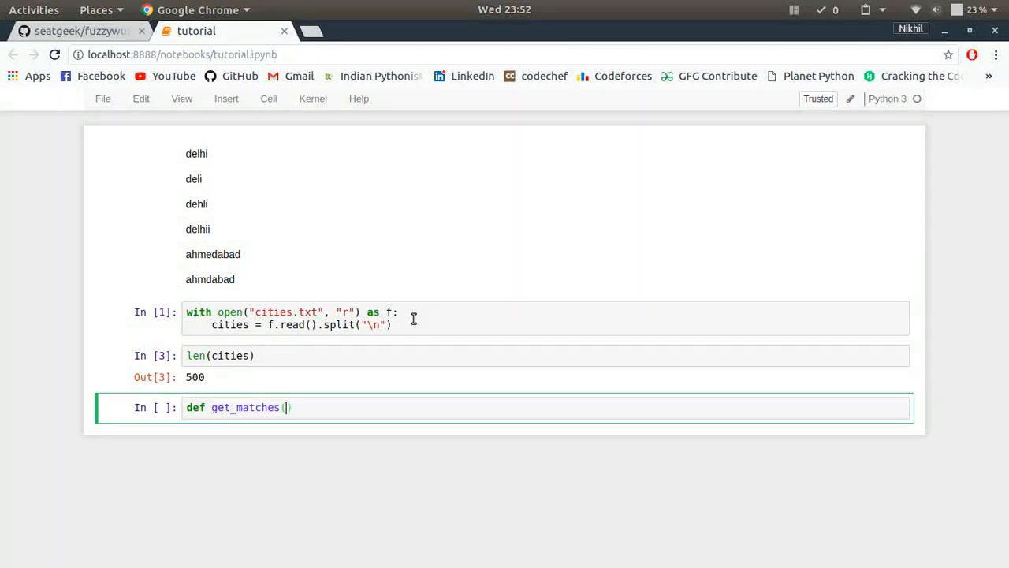
type("query,")
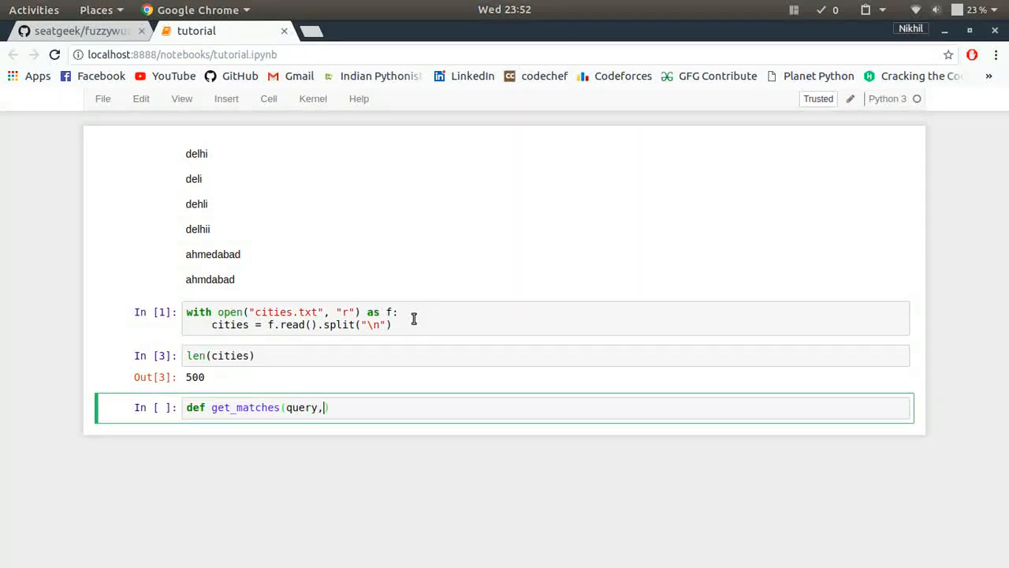
type("choice")
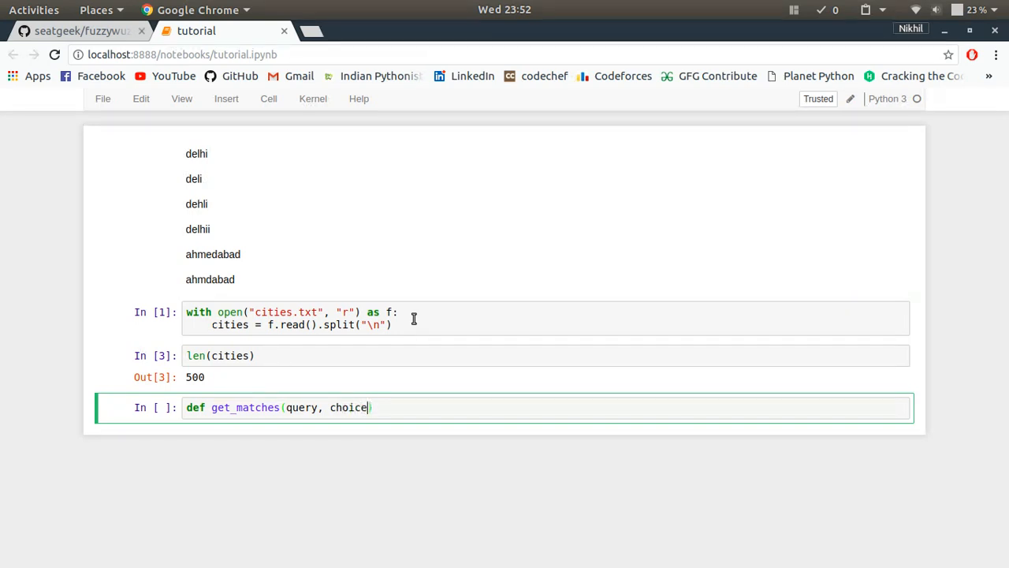
type("s, limit")
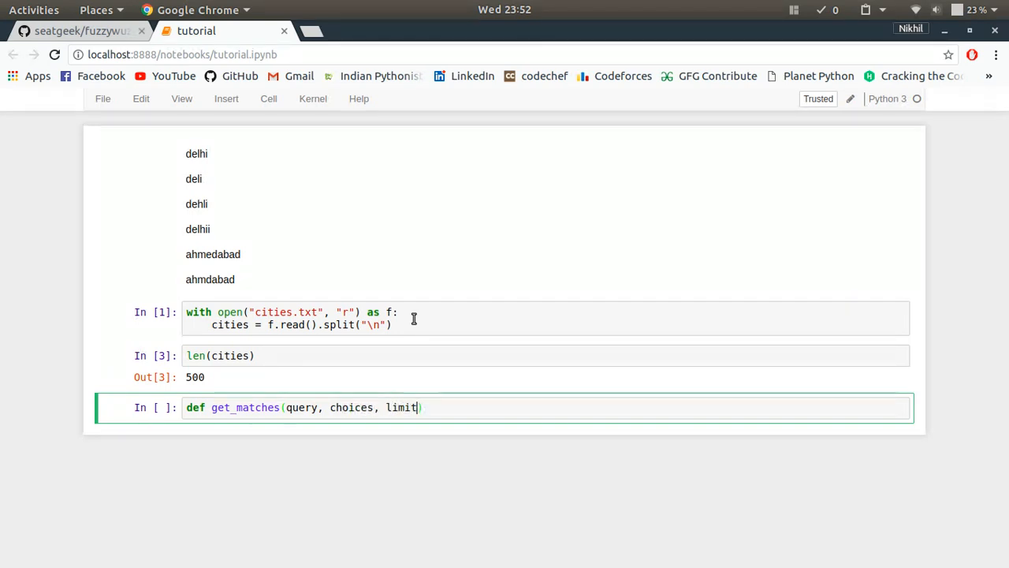
type("=3")
type("result =")
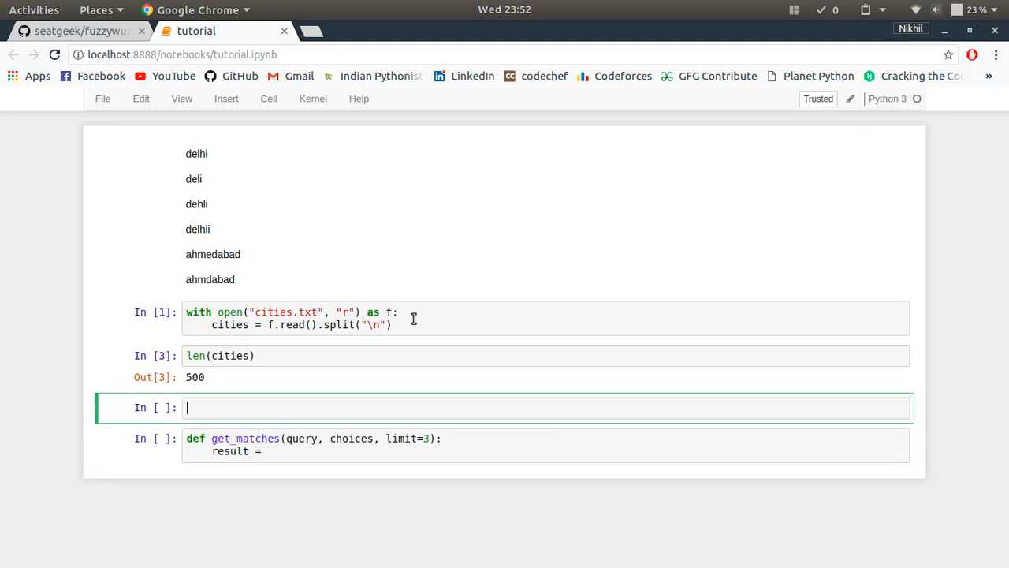
- Add a cell with from fuzzywuzzy import process and run it
type("from fuzz")
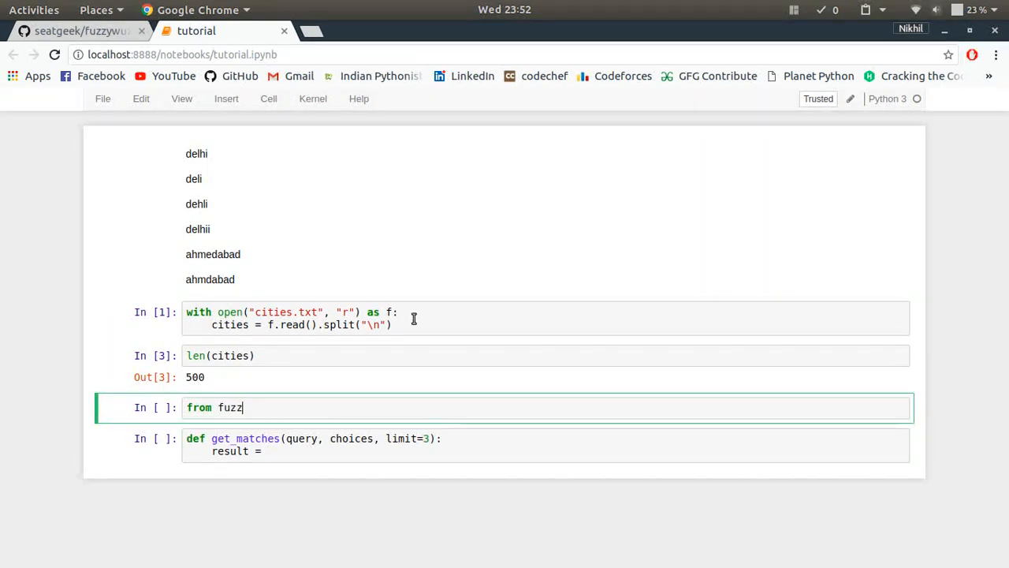
type("ywuzzy imp")
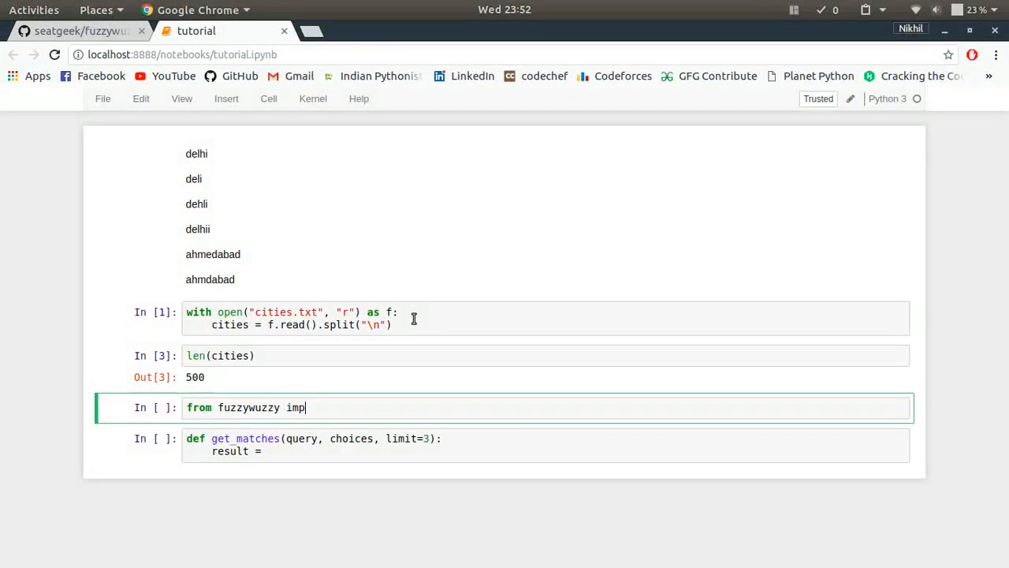
type("ort")
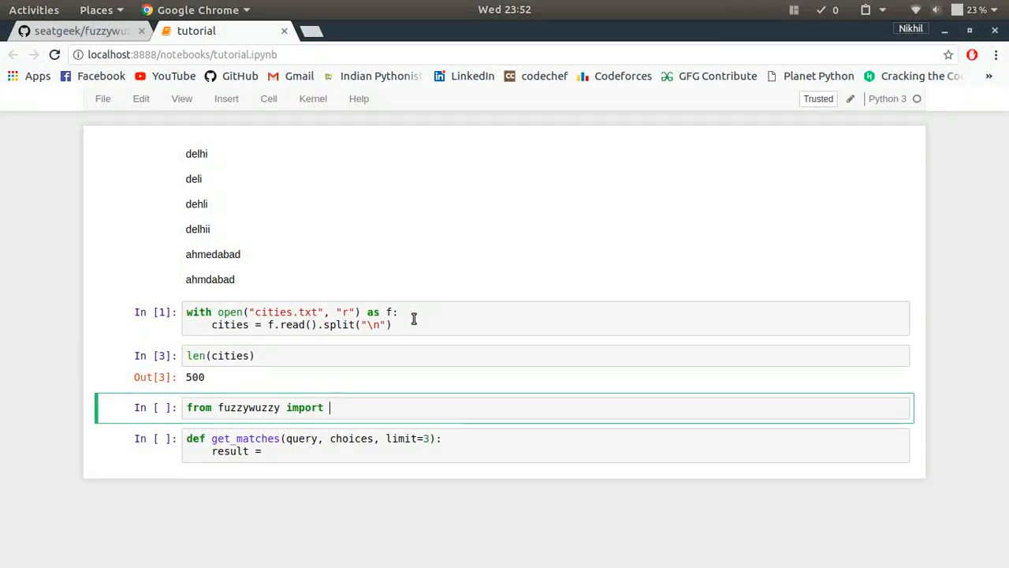
type("process")
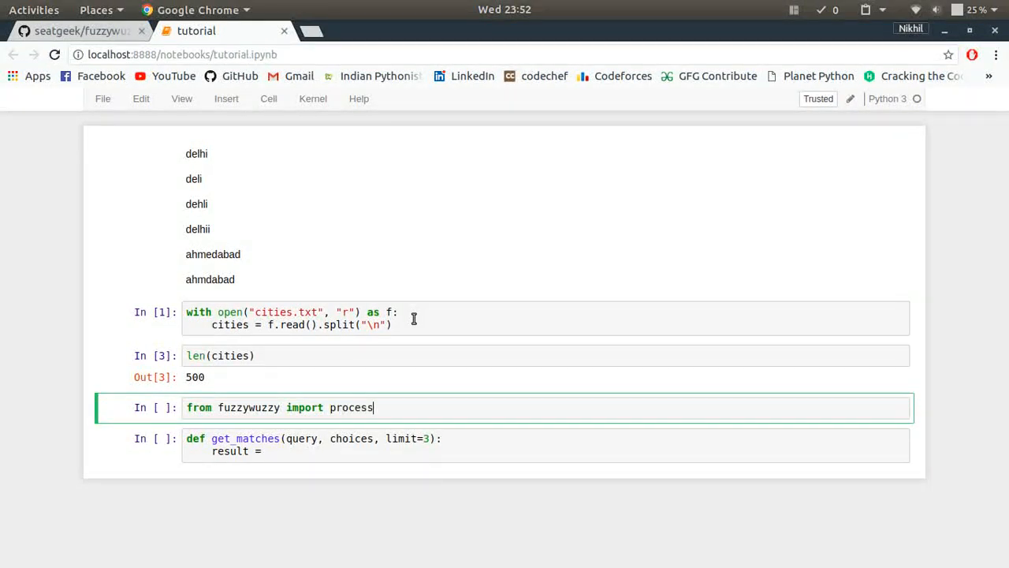
- Set results = process.extract(query, choices, limit=limit) in the function body
type("p")
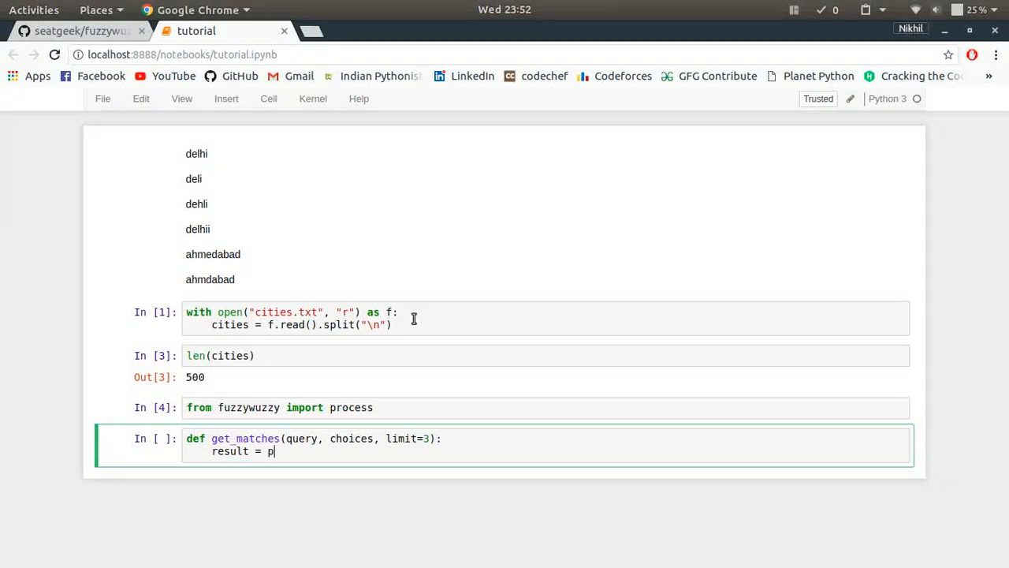
type("rocess.ex")
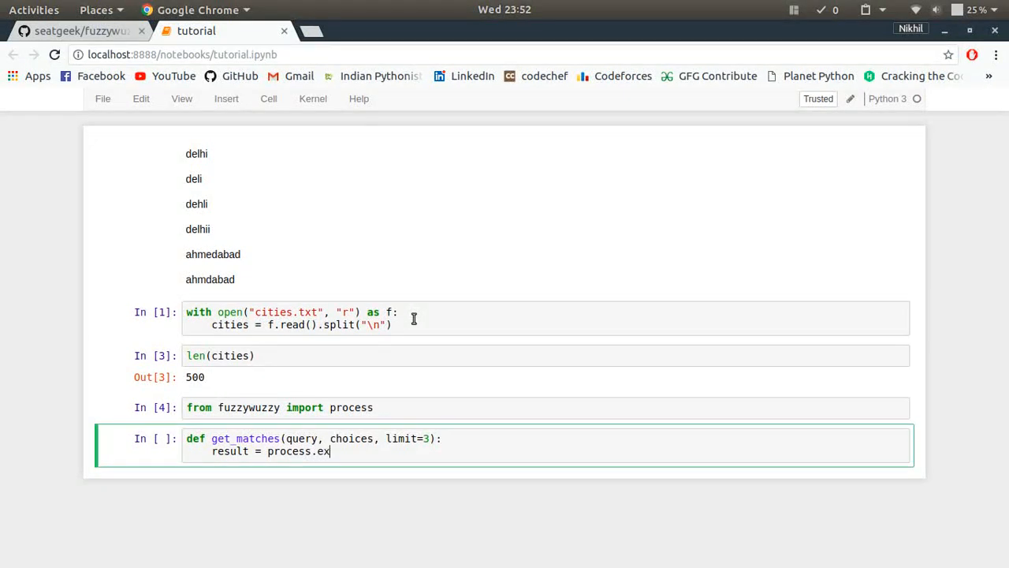
type("tract()")
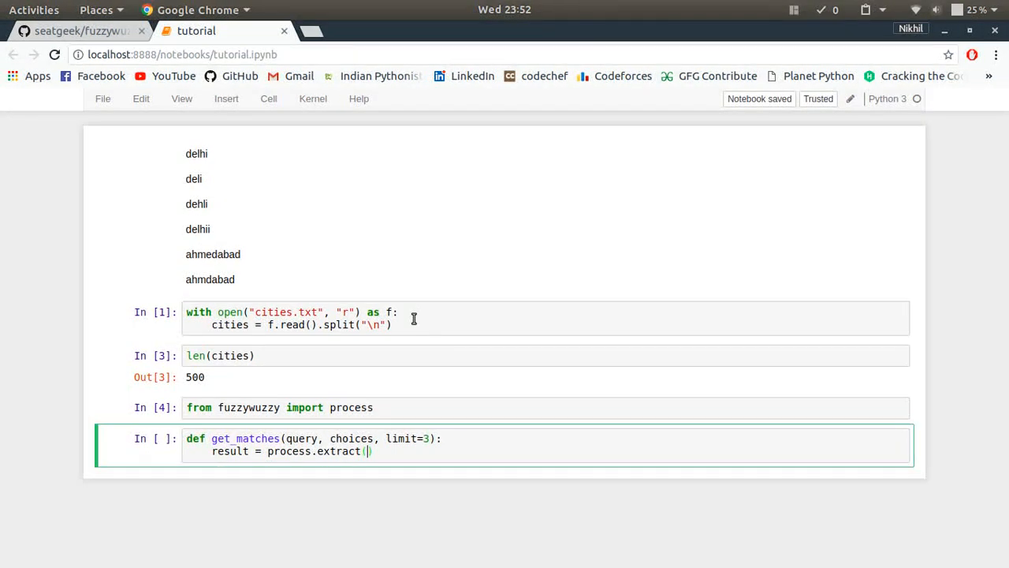
type("query, ch")
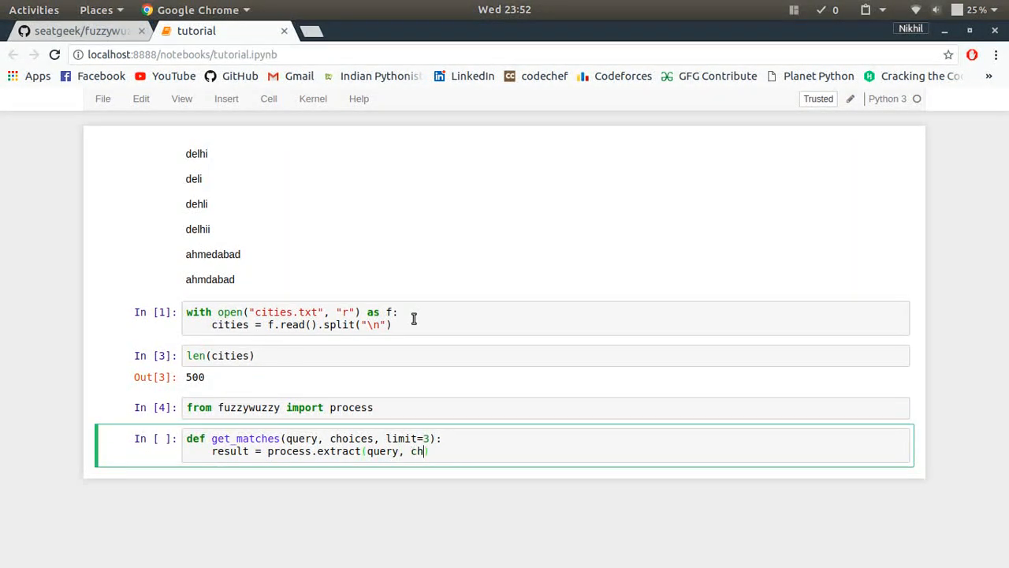
type("oices,")
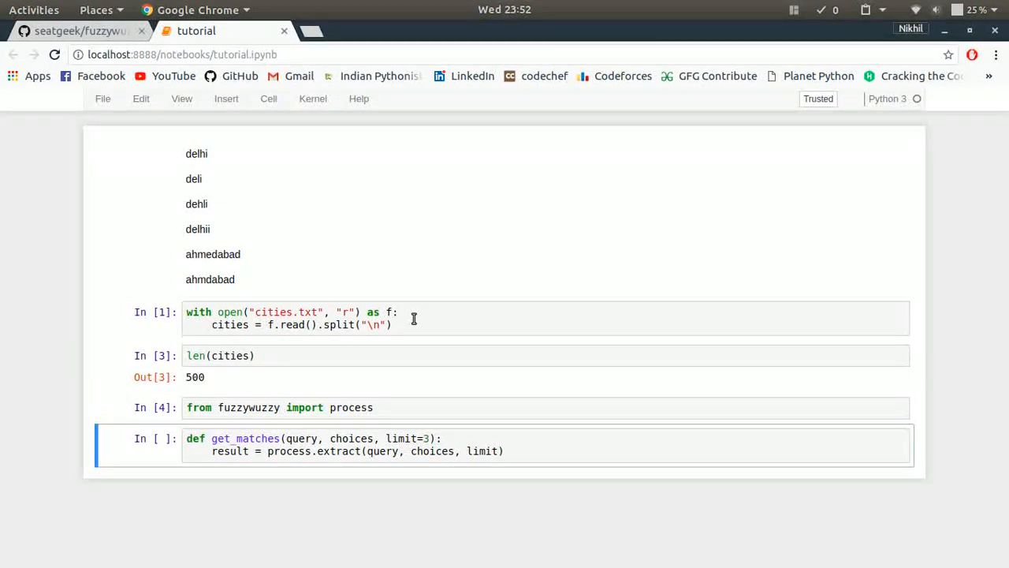
type("limit")
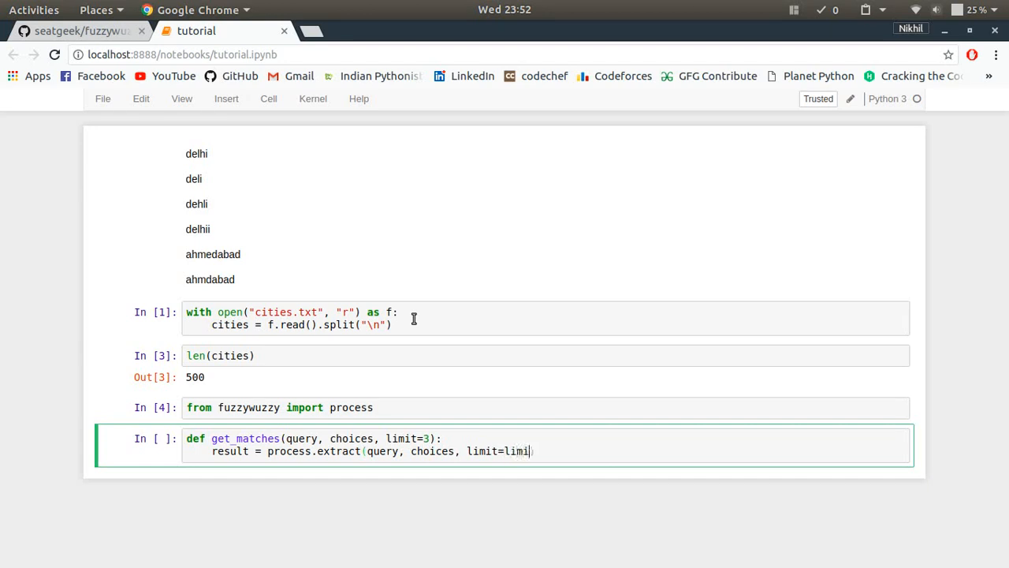
type(")")
type("return reult")
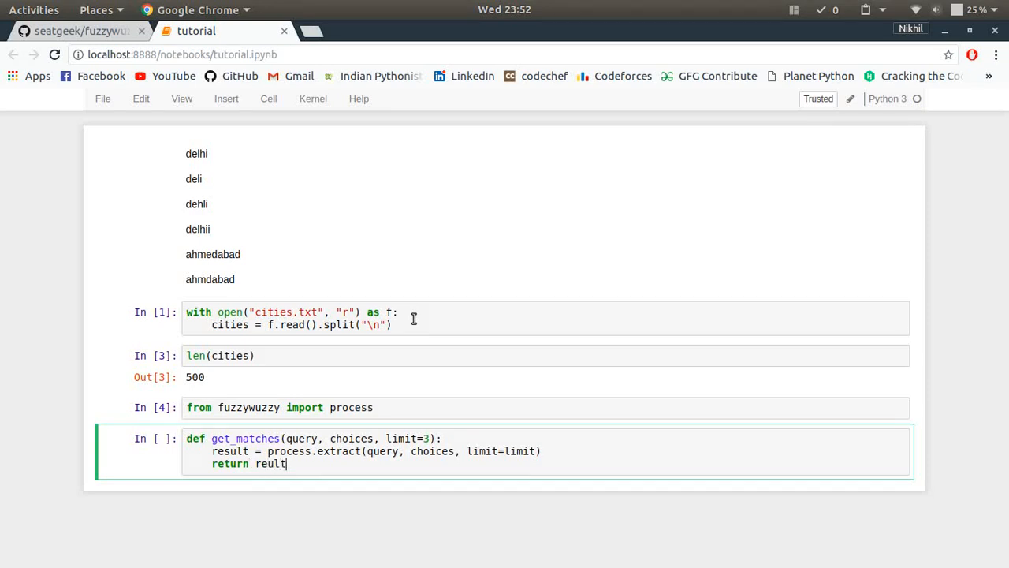
- Fix the return results line's typo and run the get_matches cell as In [5]
key("BackSpace")
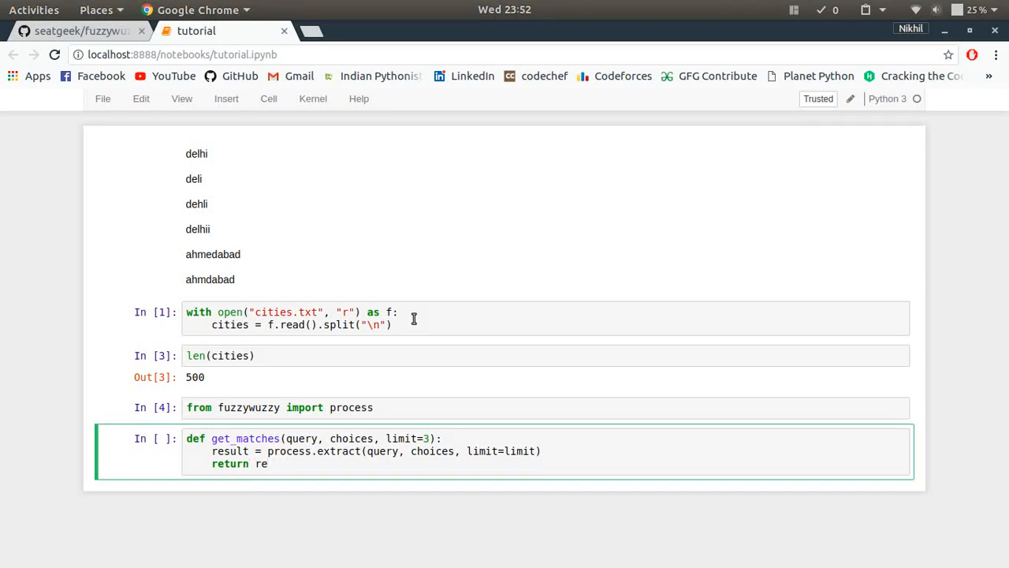
type("sults")
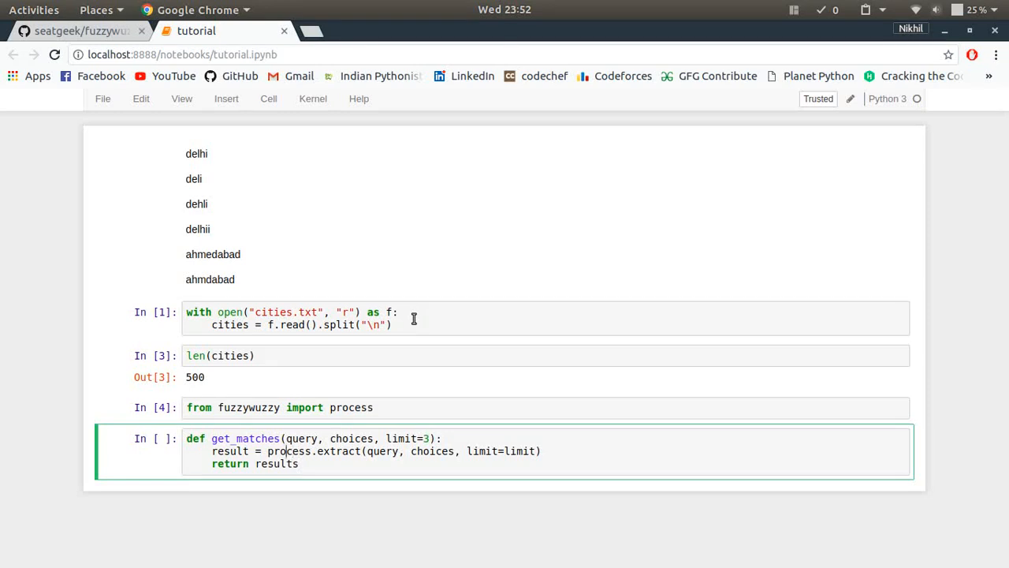
key("Shift+Enter")
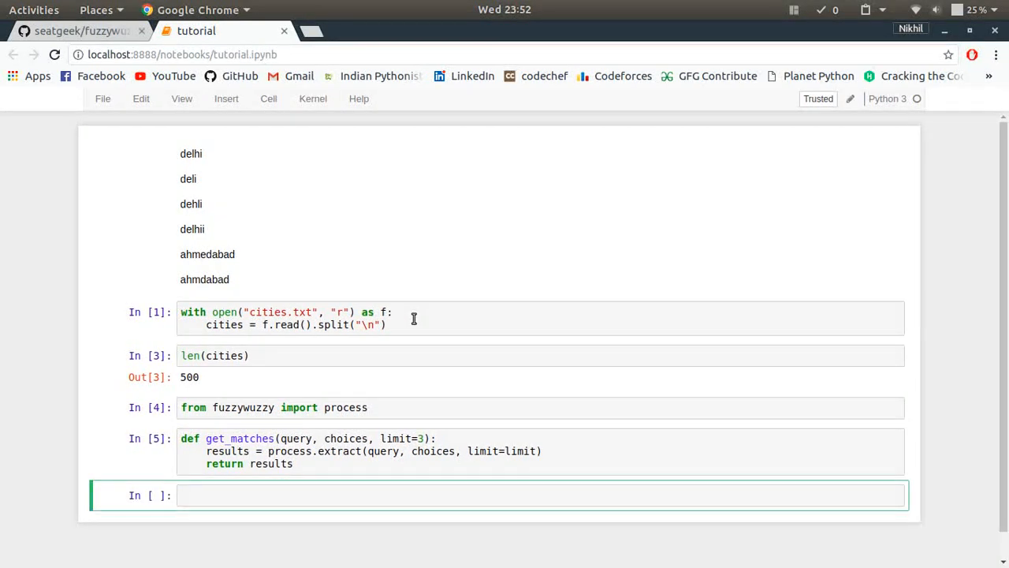
- Run get_matches("deli", cities), returning Delhi 89, Tirunelveli 68 and New Delhi 68
type("get_matches(")
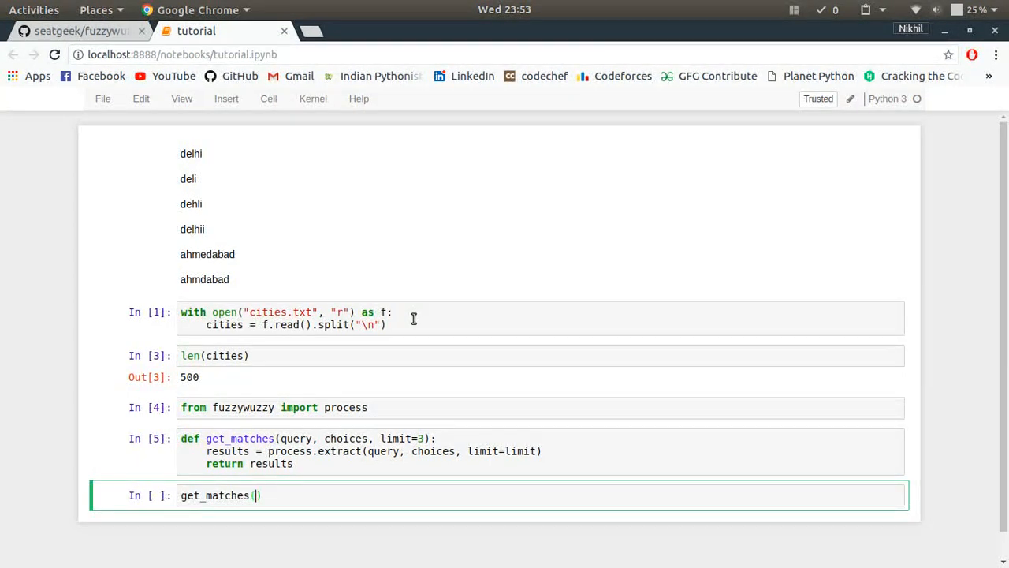
type("\"\"")
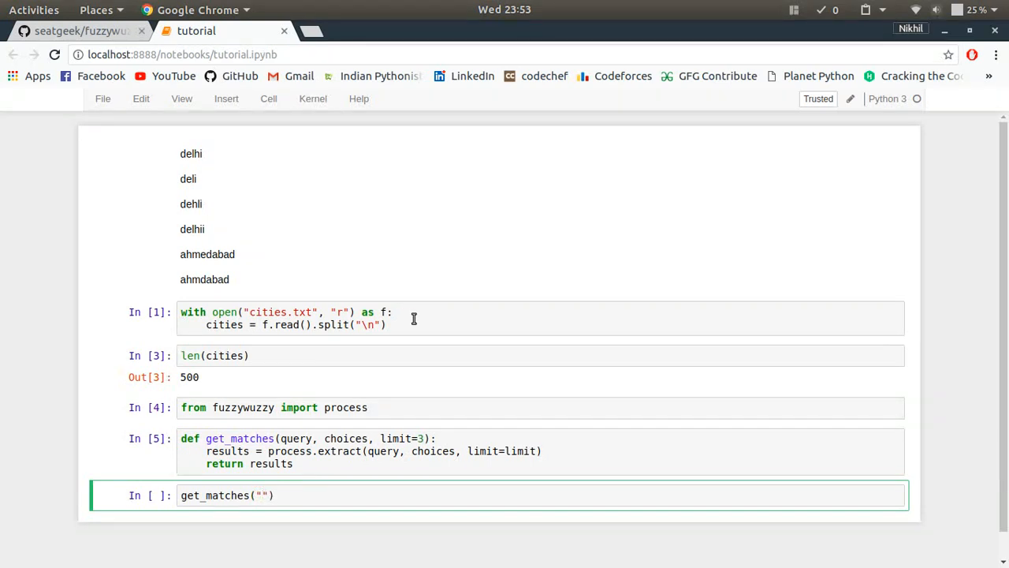
type("deli")
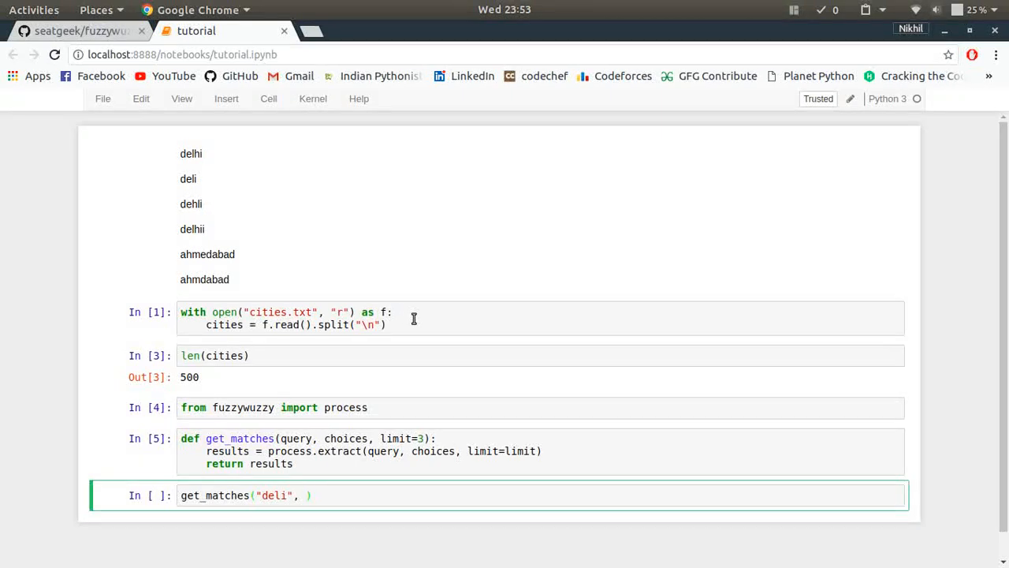
type("cities,")
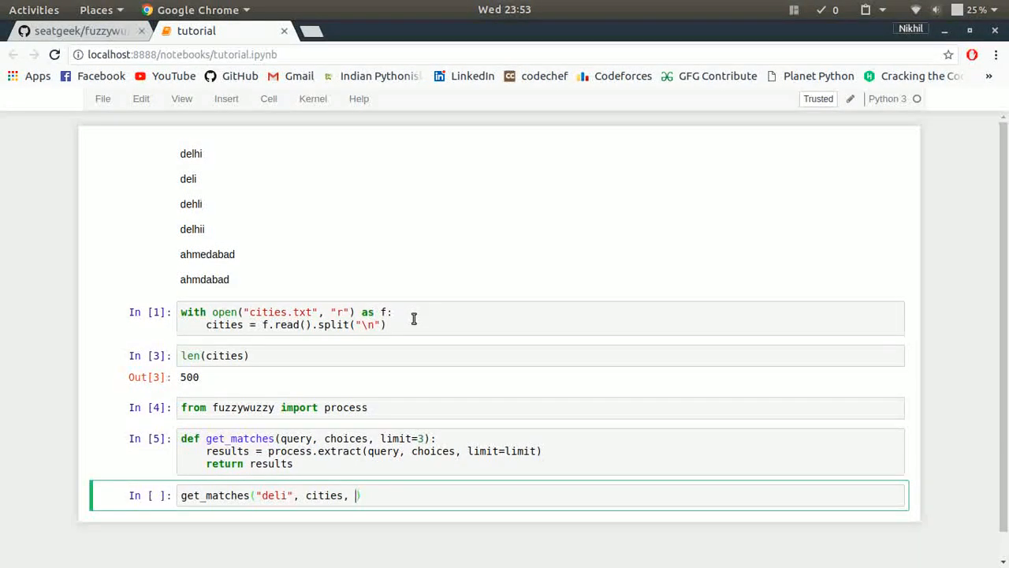
key("BackSpace")
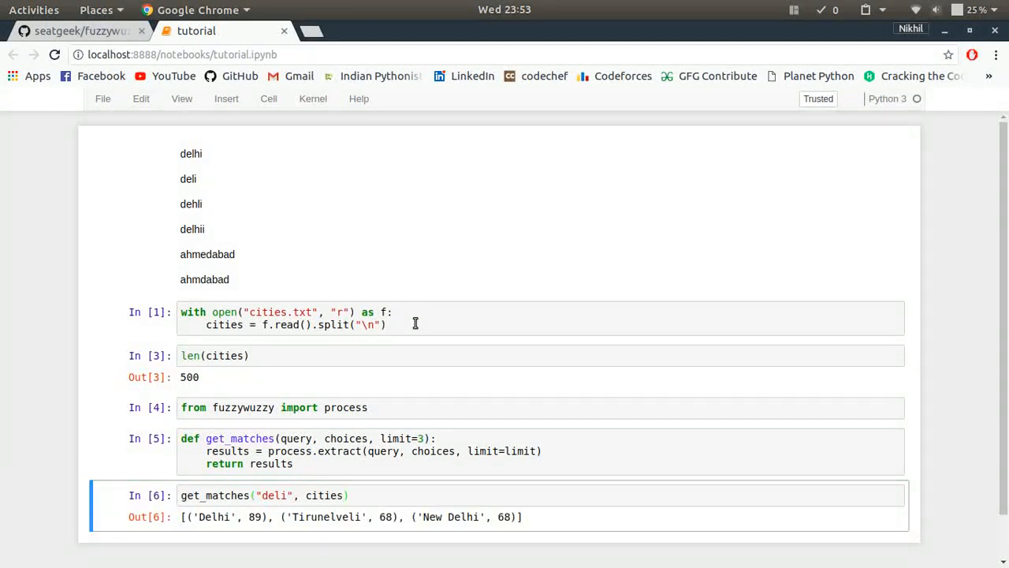
scroll("down", 3)
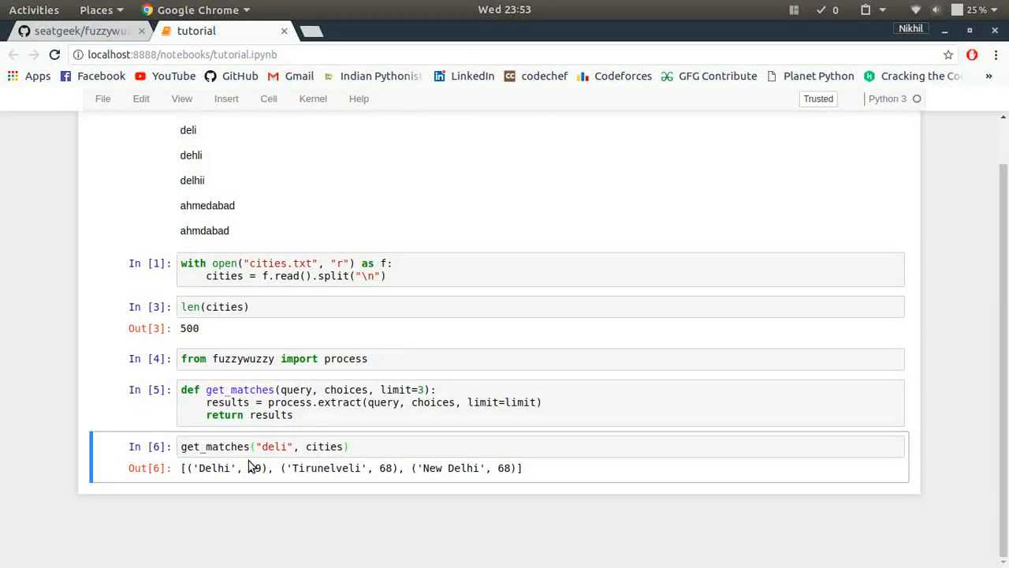
mouse_move(361, 473)
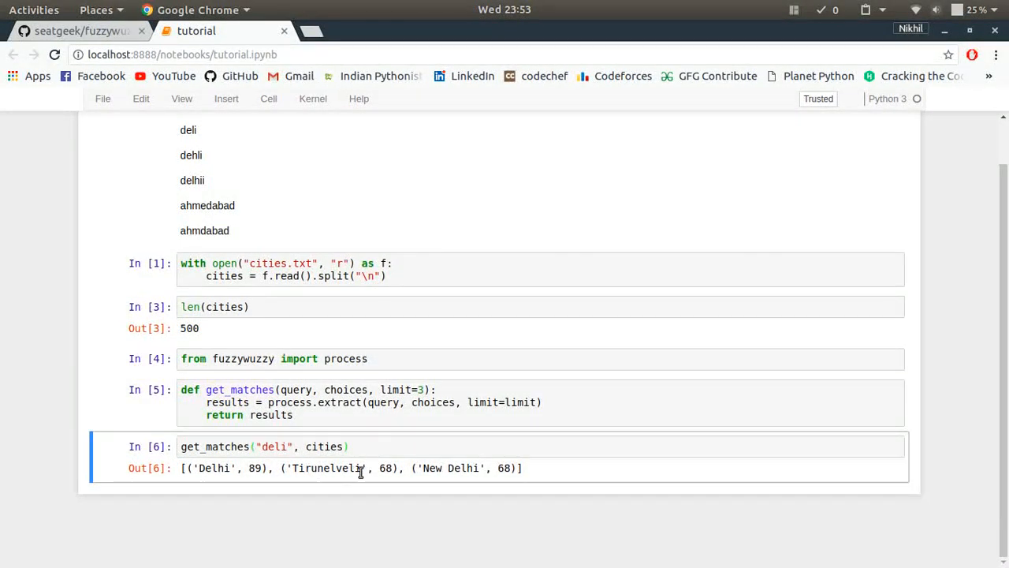
mouse_move(331, 480)
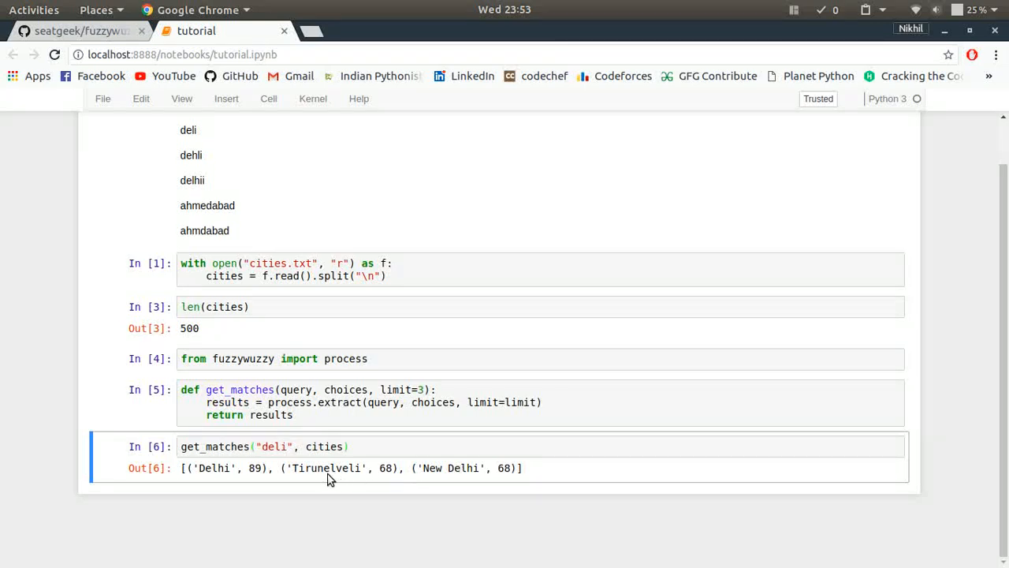
double_click(353, 469)
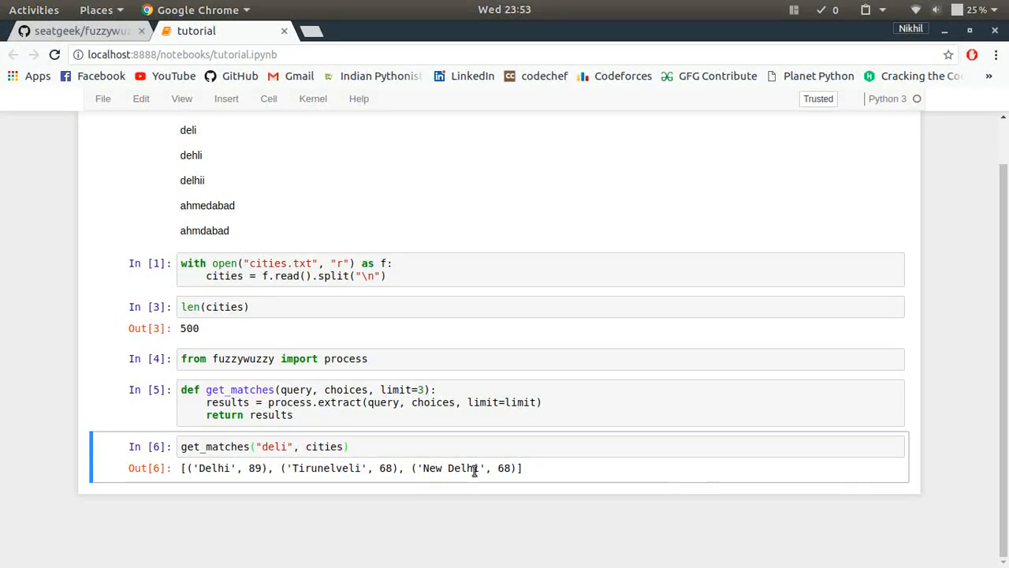
mouse_move(247, 482)
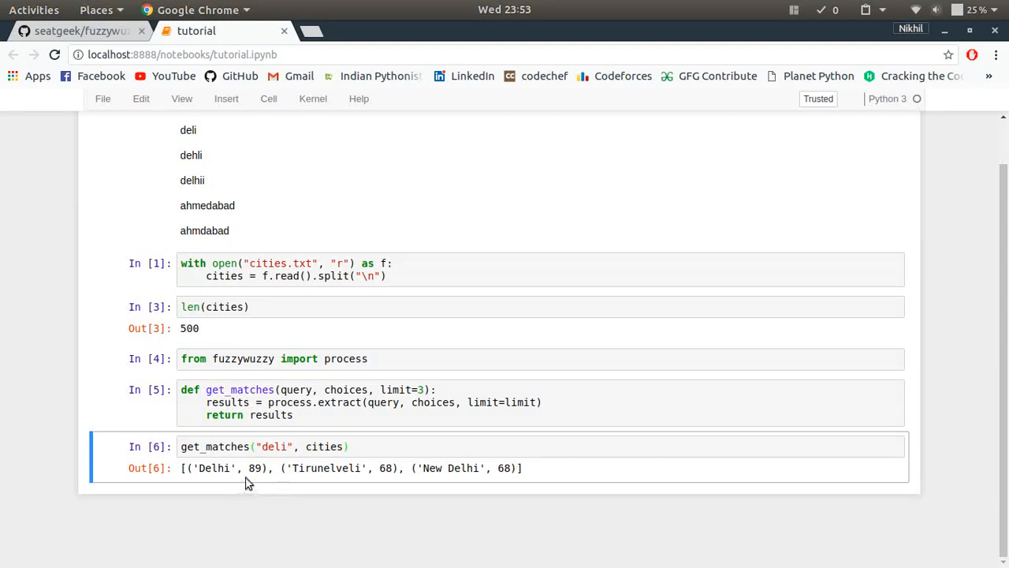
double_click(255, 466)
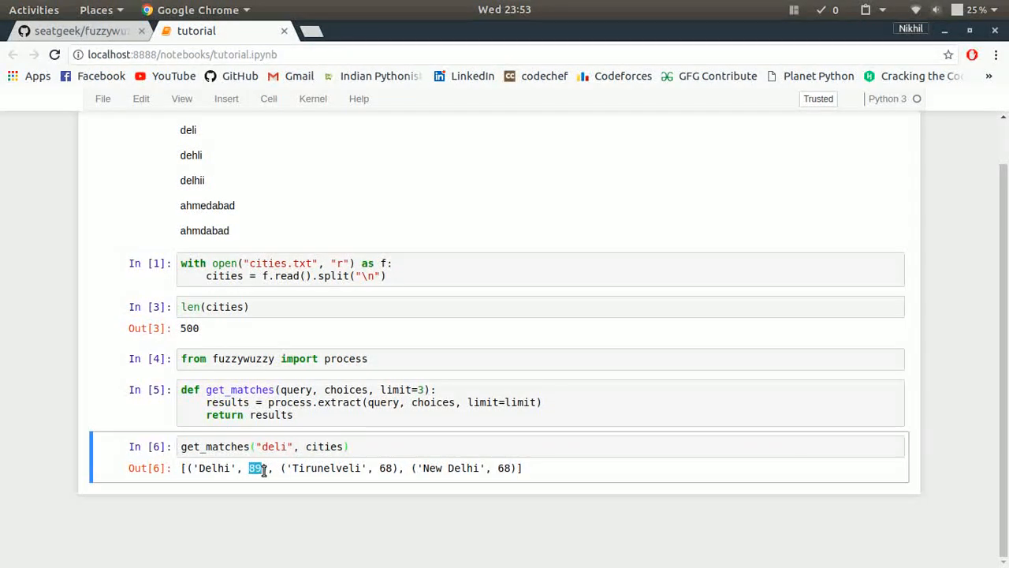
mouse_move(255, 479)
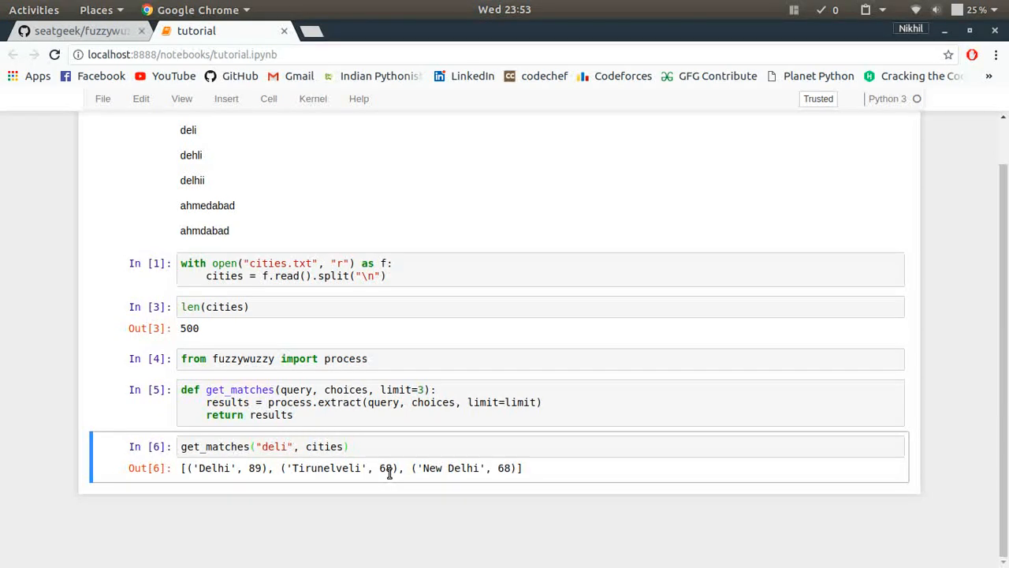
mouse_move(169, 455)
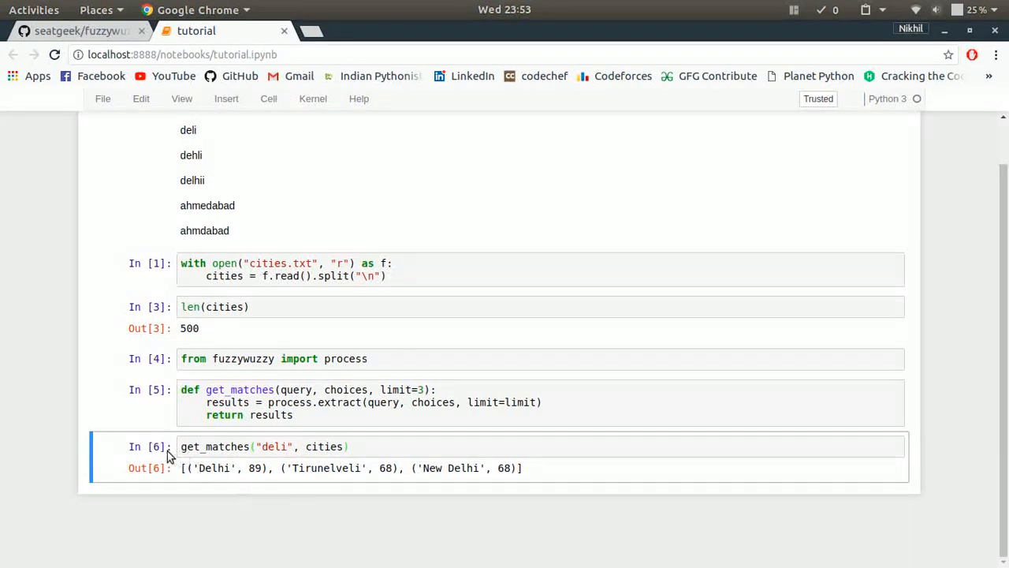
- Replace the 'deli' query with 'ahmedbad' and rerun, returning Ahmedabad (94), Ahmednagar (67), Adilabad (62)
left_click(287, 447)
type("a")
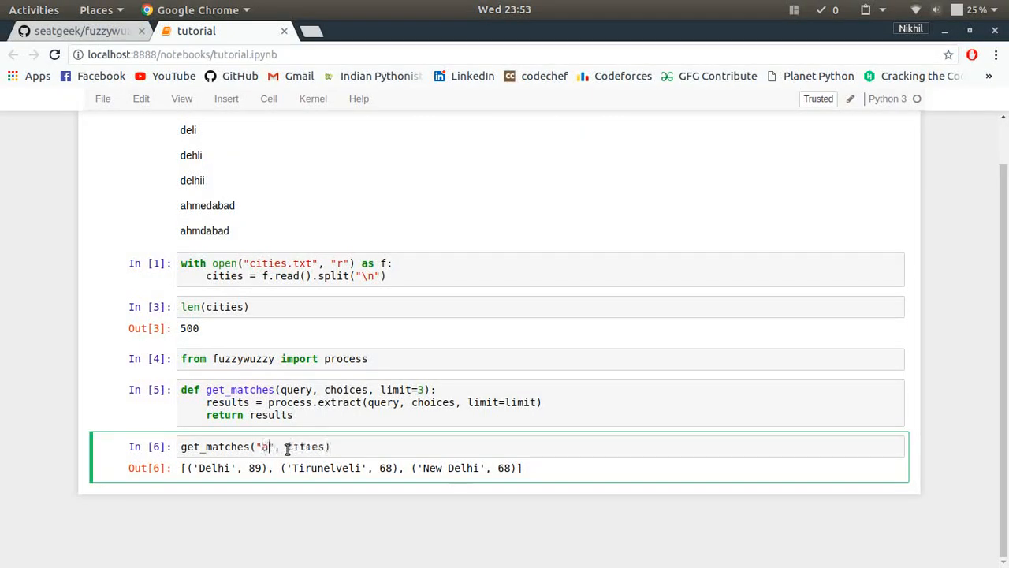
type("hmedab")
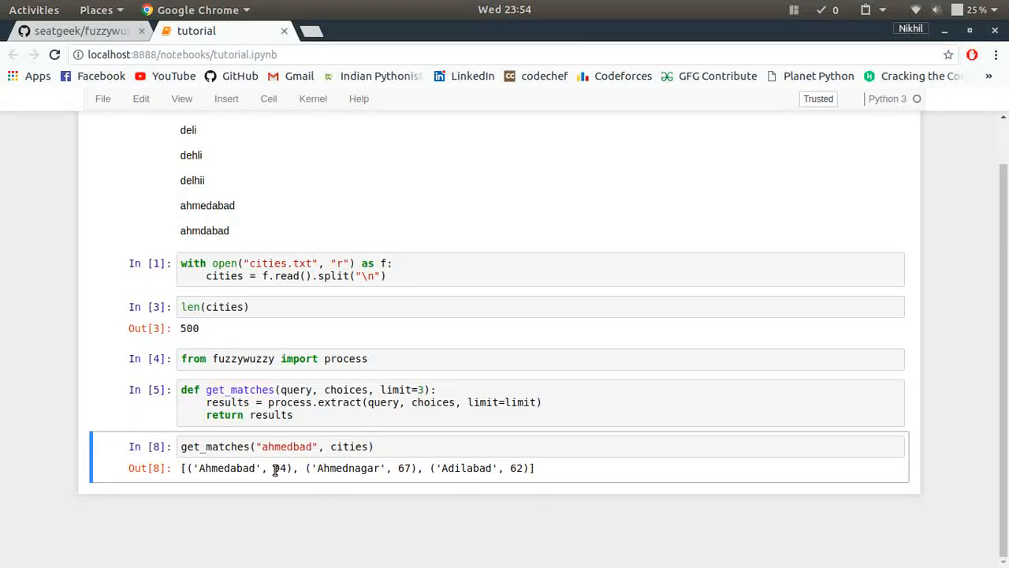
- Highlight Ahmedabad's score of 94 and save the notebook with Ctrl+S
double_click(279, 469)
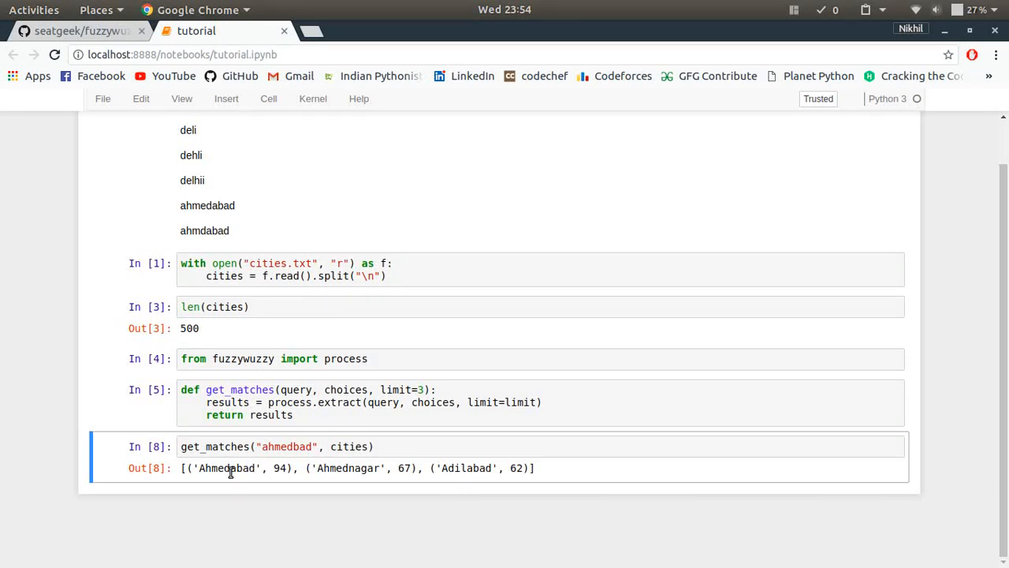
key("ctrl+s")
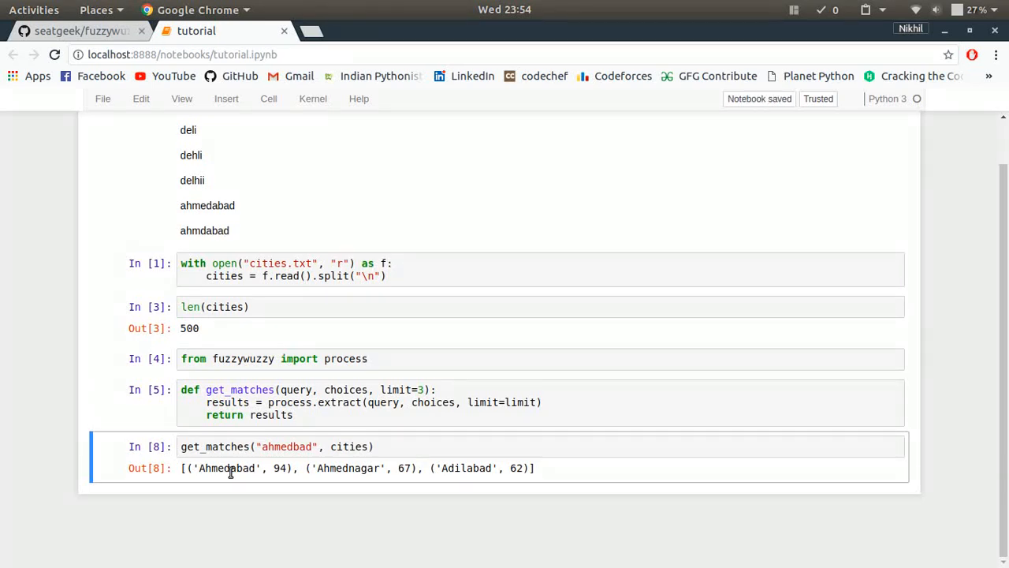